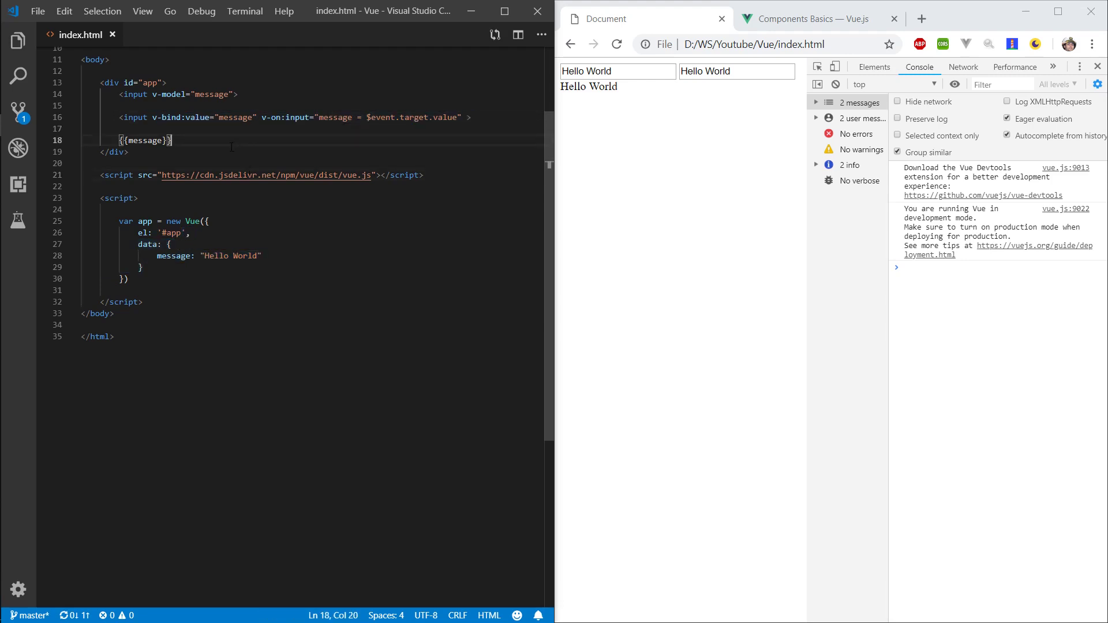
Add a div containing a text input below the message output.
key(enter)
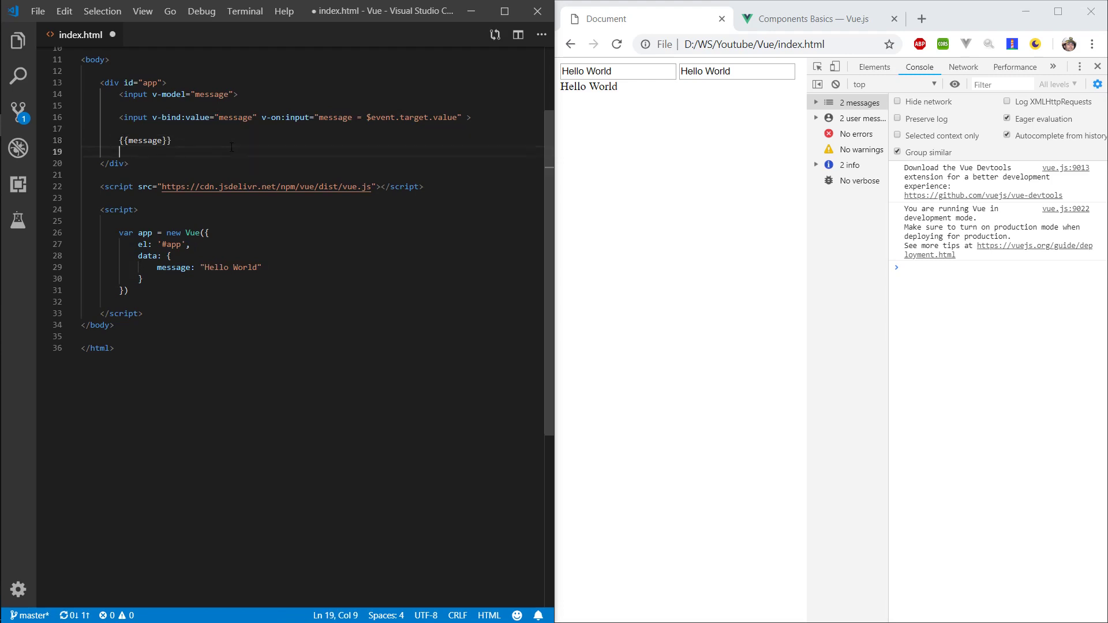
text(div)
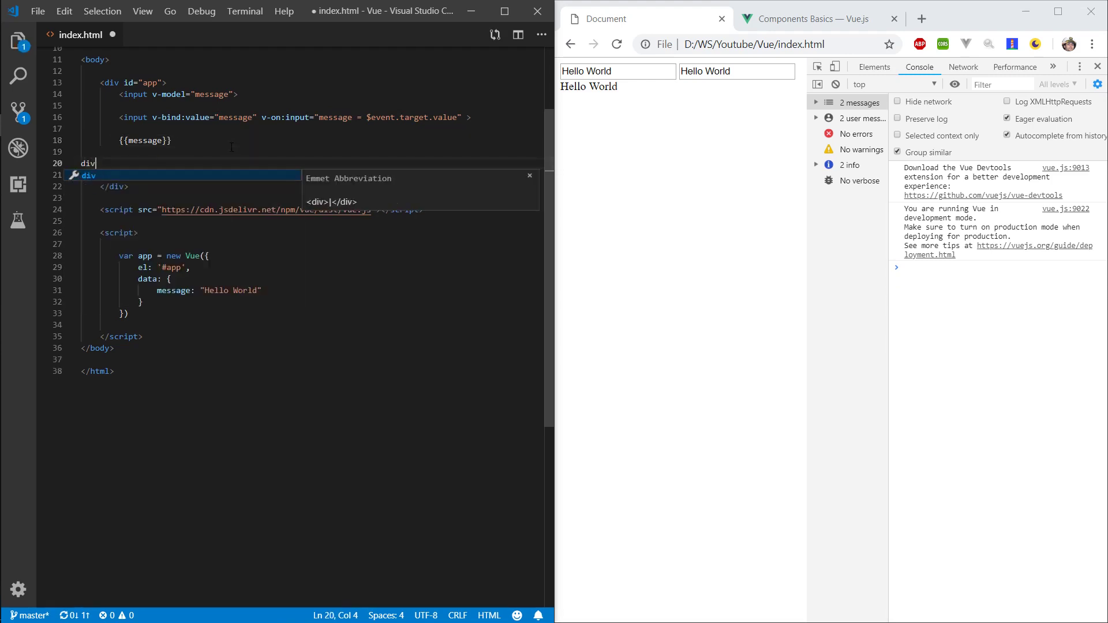
key(Tab)
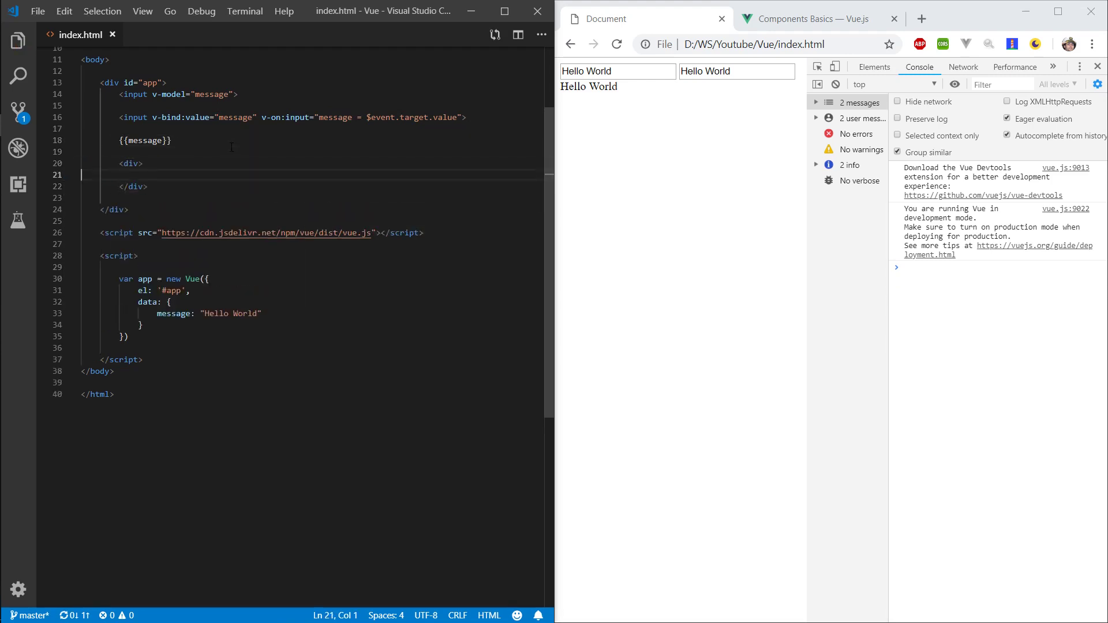
text(<input type="text">)
click(311, 314)
text(,)
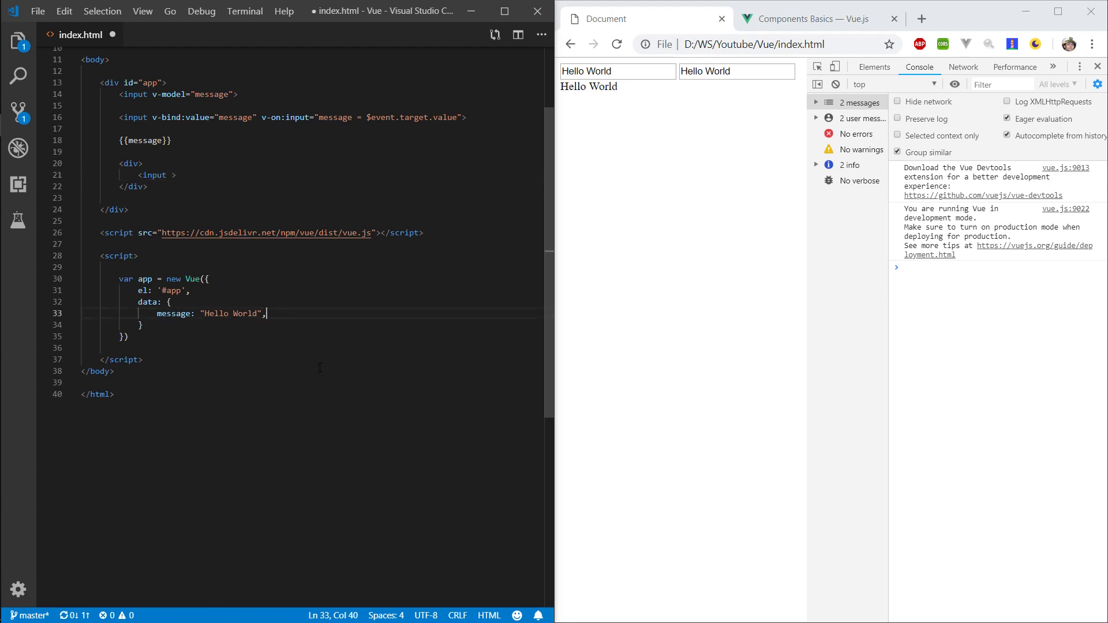
Add a loginForm data object with empty username and password.
key(Enter)
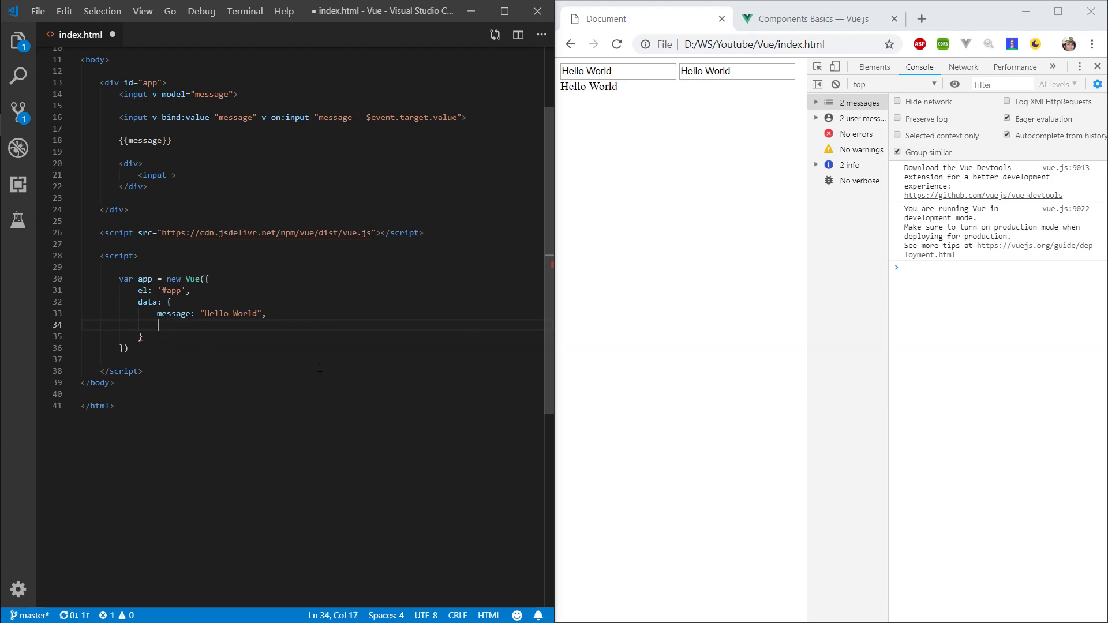
text(loginForm: {)
text(u)
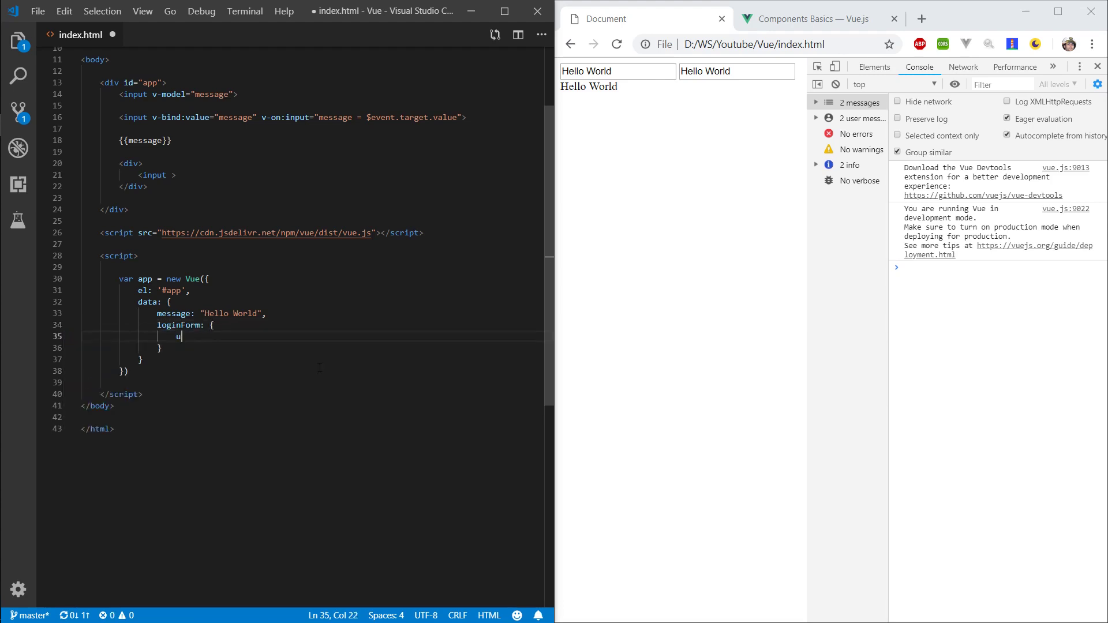
text(ser)
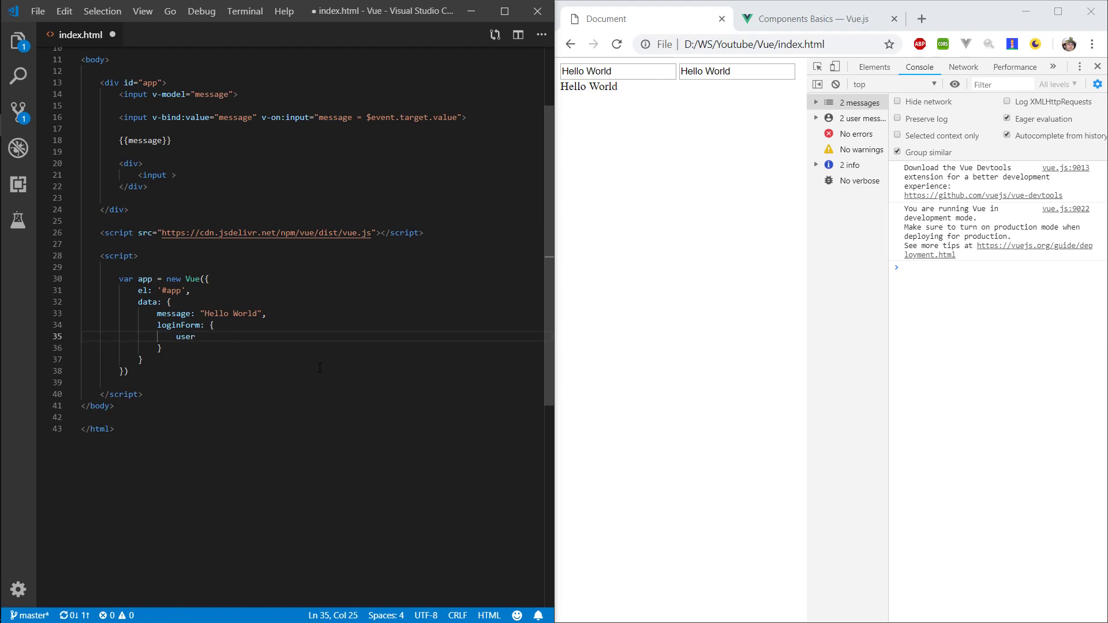
text(numb)
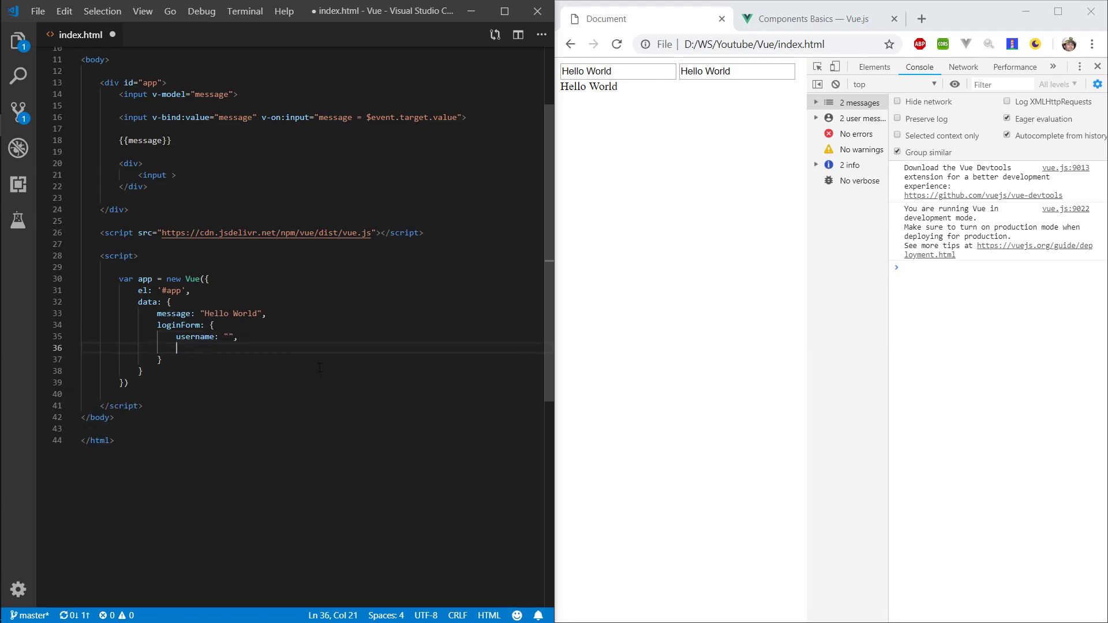
text(password: "")
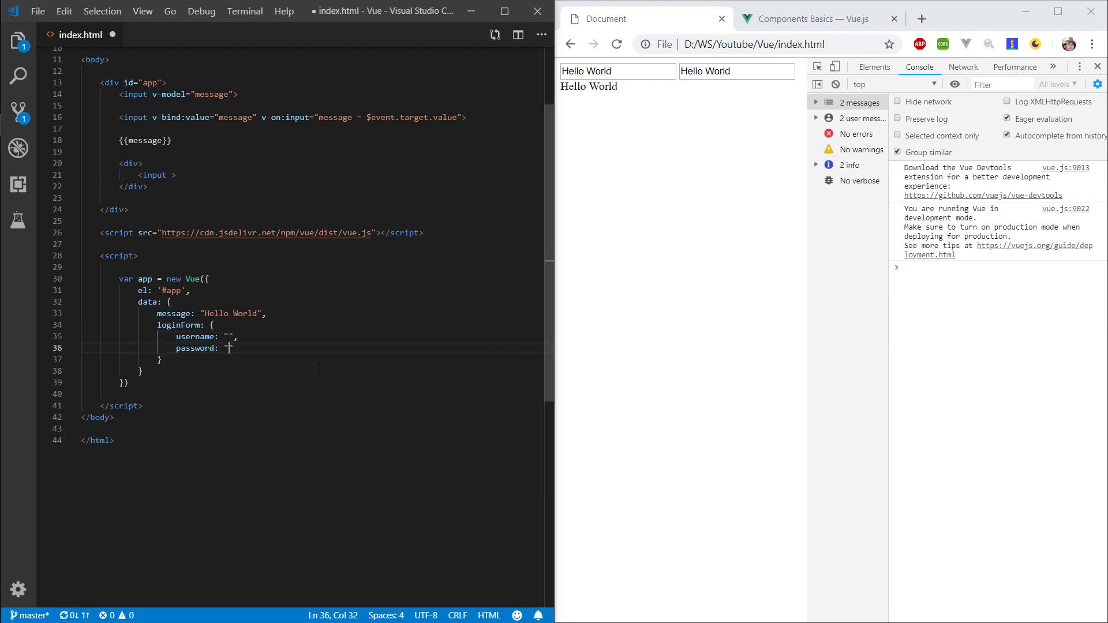
Bind the inputs to username with v-model.
double_click(154, 174)
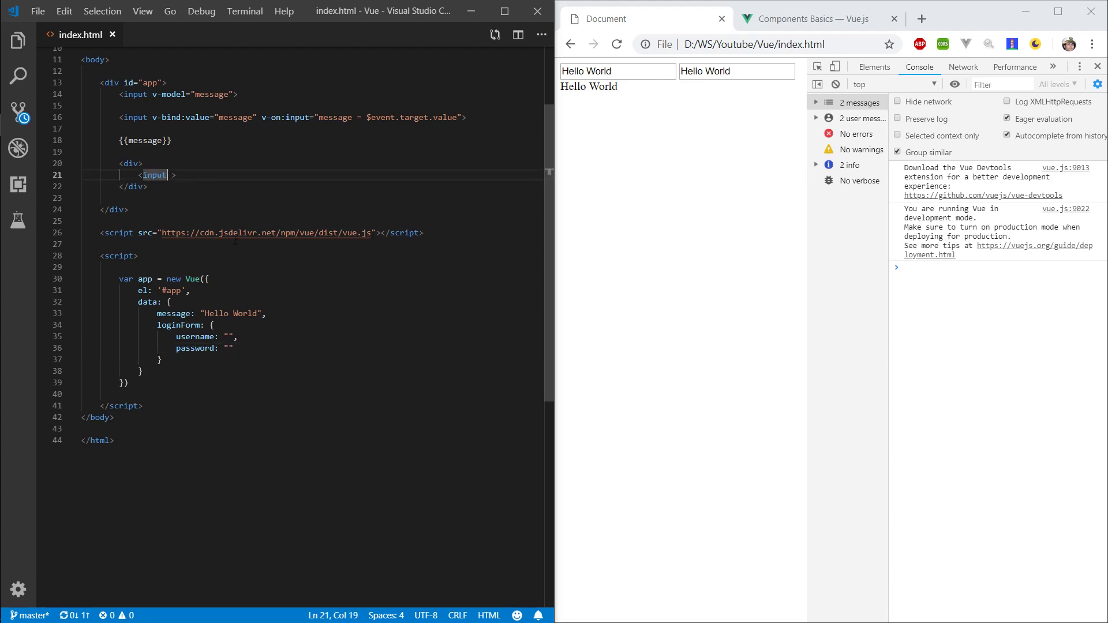
text(v-model=")
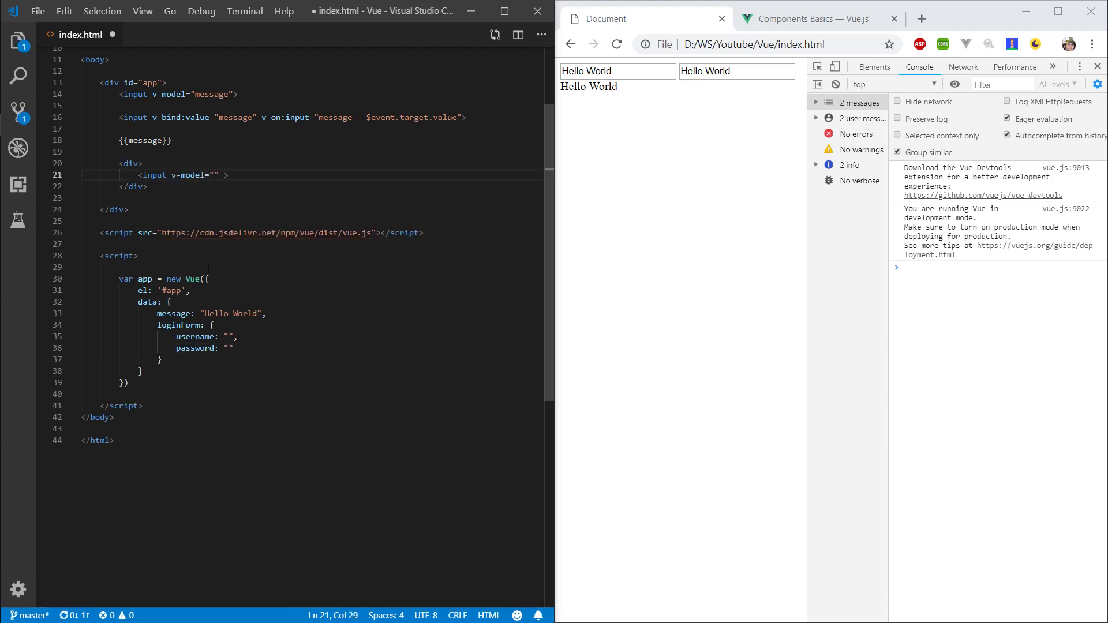
text(username)
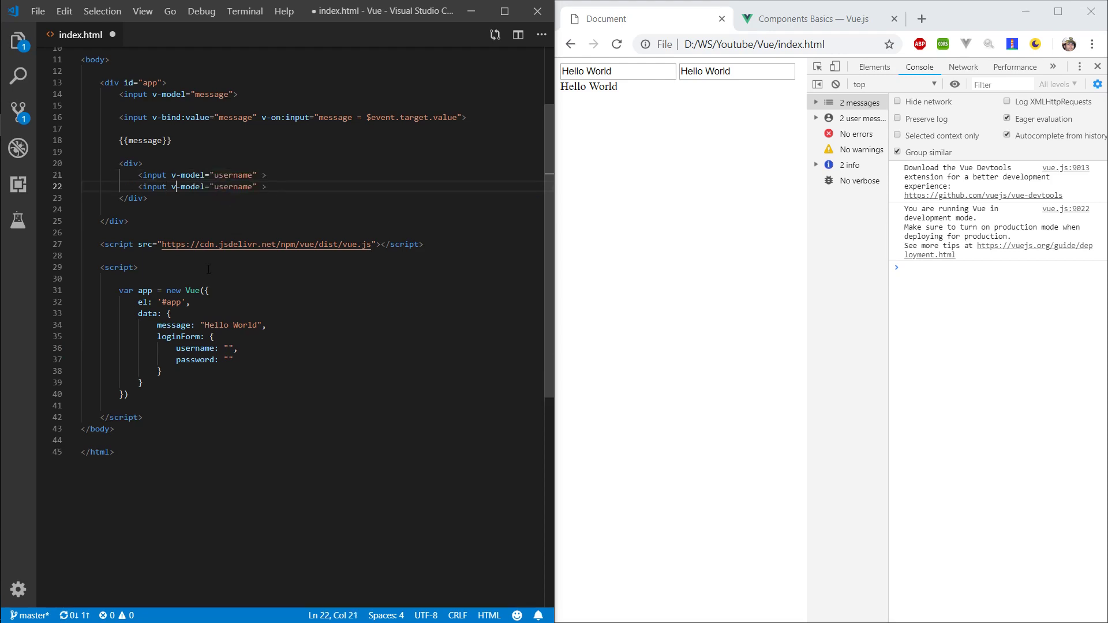
Bind the second input to loginForm.password and type test text into both page fields.
text(password)
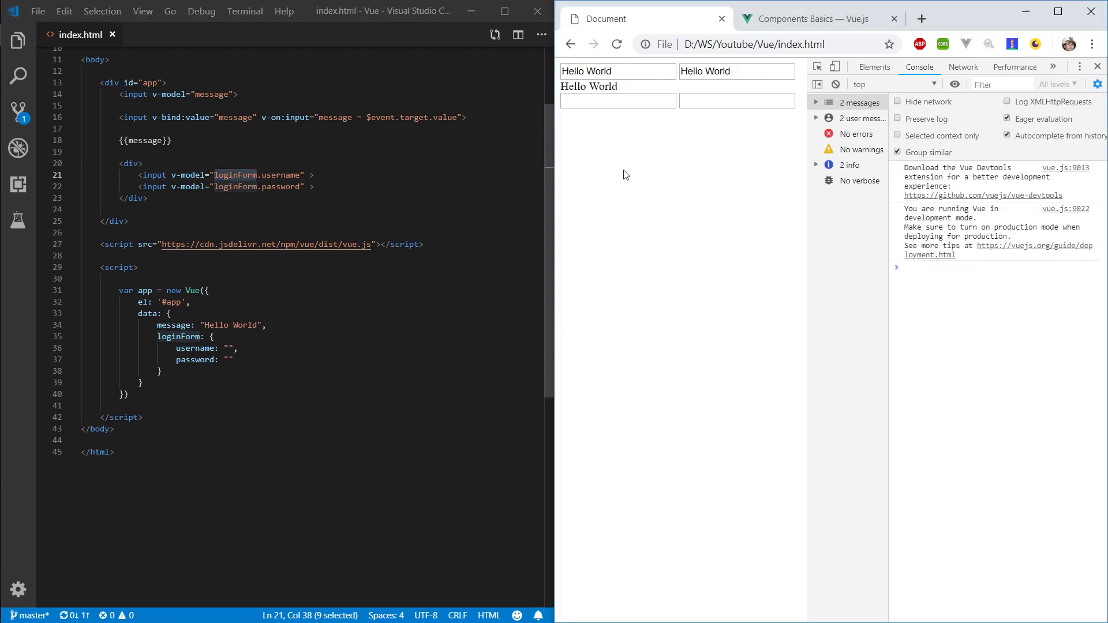
text(adsfas)
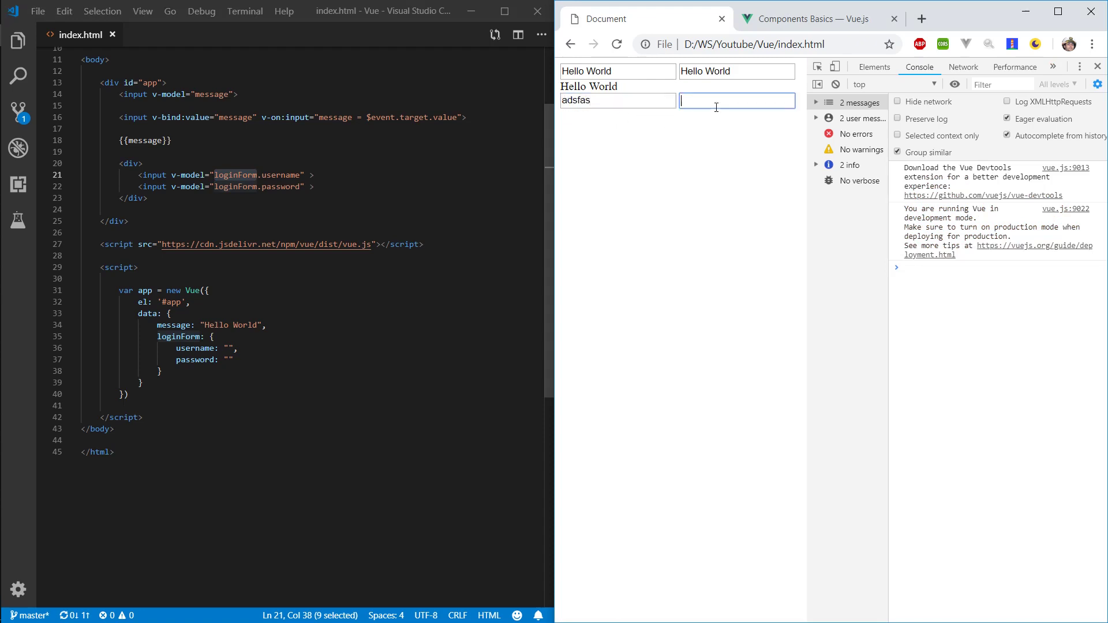
text(asdfdsa)
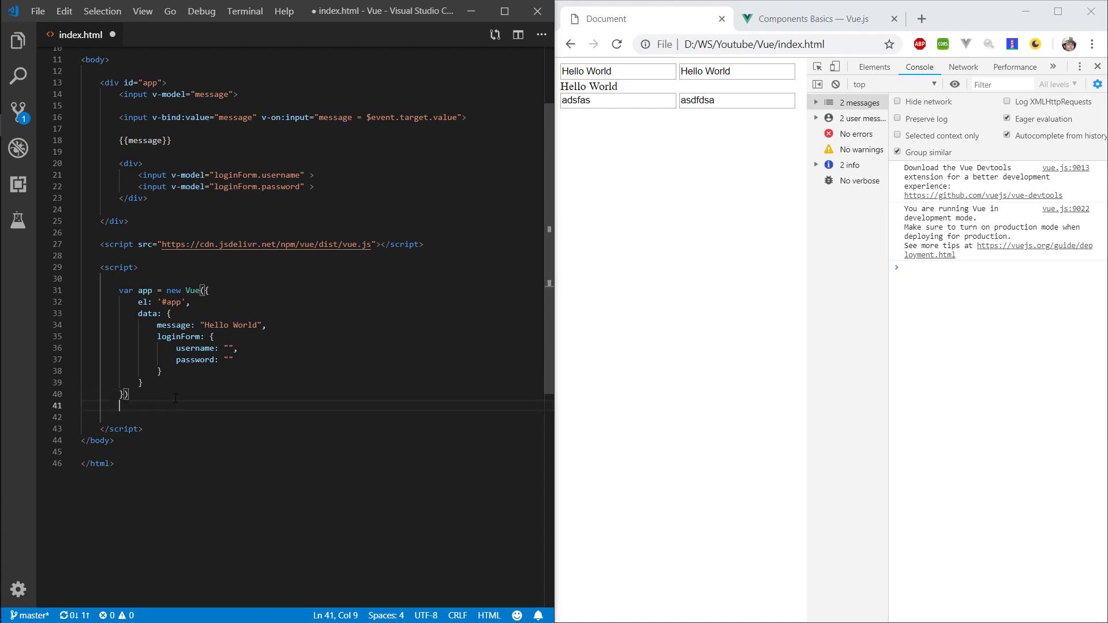
Write a draft var submit = function(){} and then delete it.
text(var)
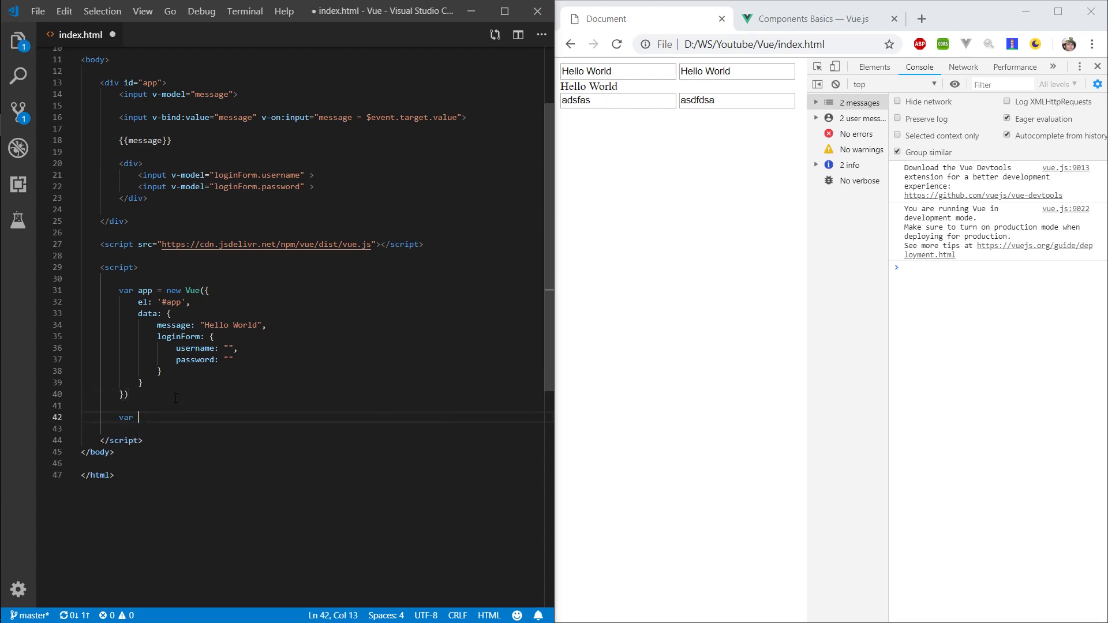
text(submit =)
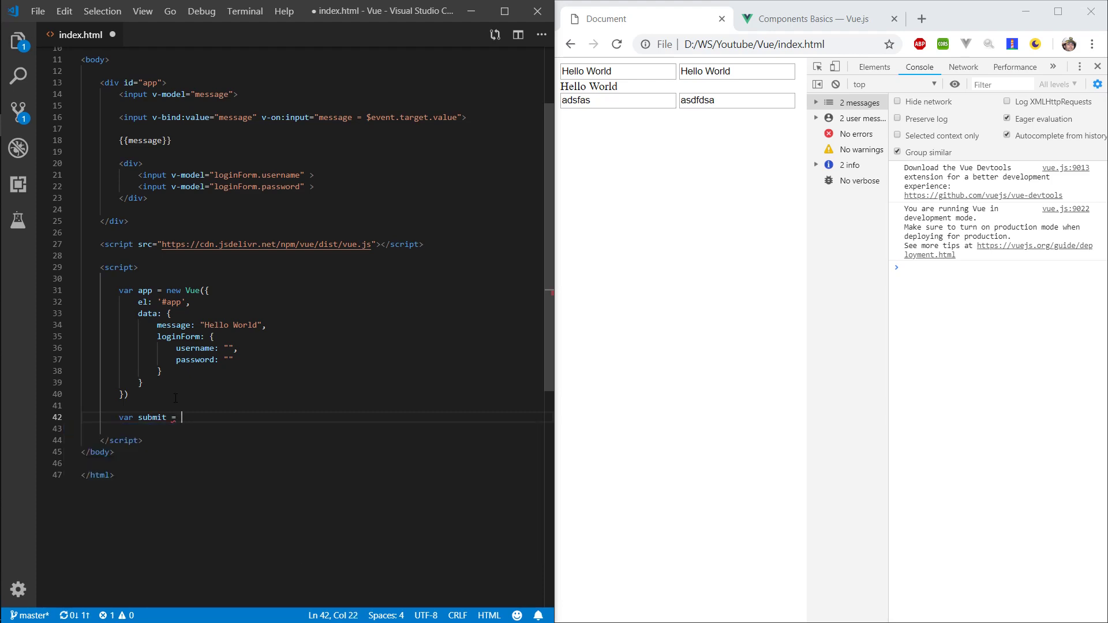
text(function(){)
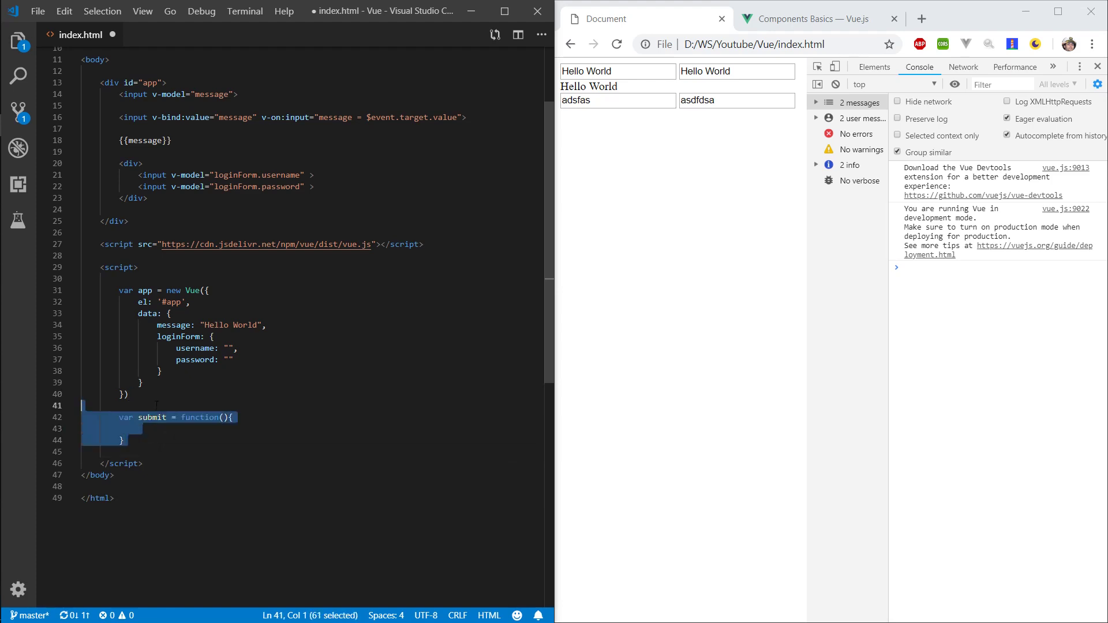
key(Delete)
text(,)
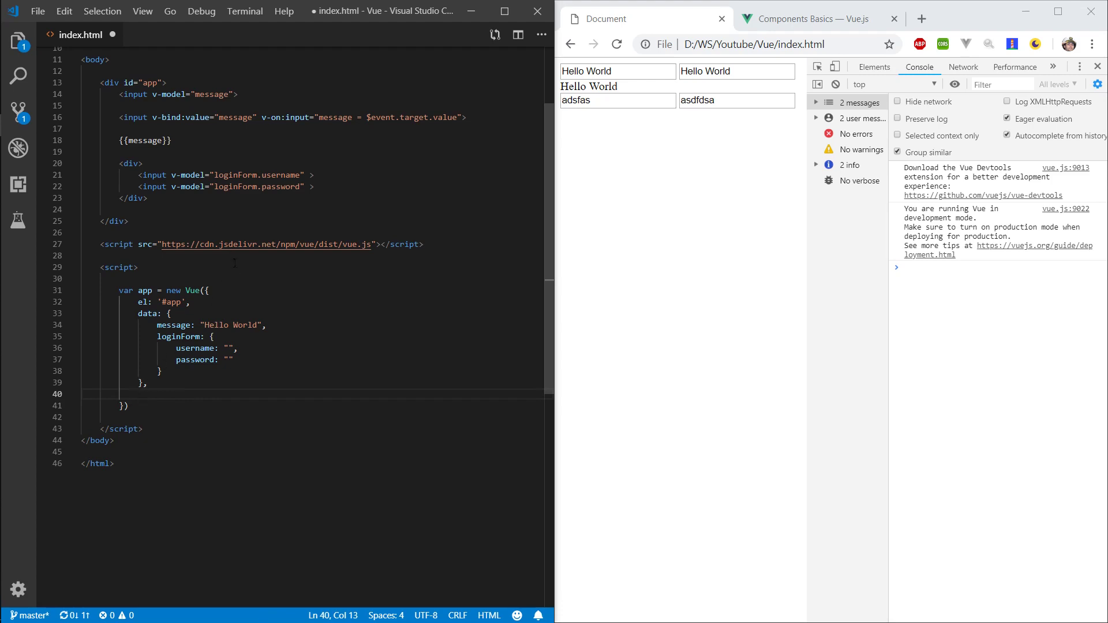
Write methods: { submitForm() } logging "Submitting login form" with loginForm.
text(methods)
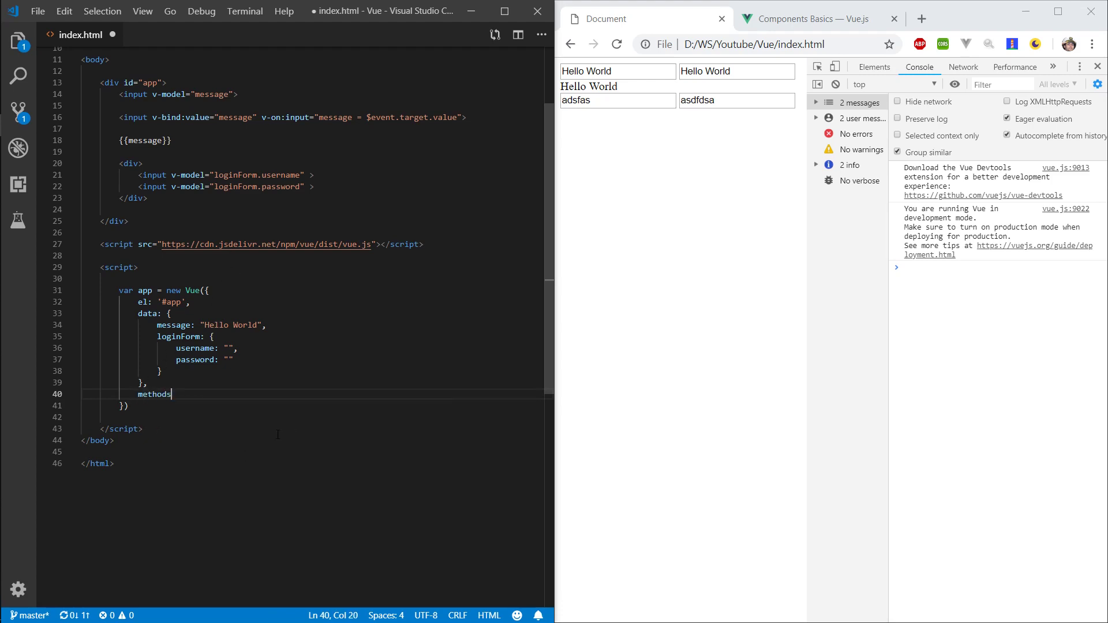
text(: {)
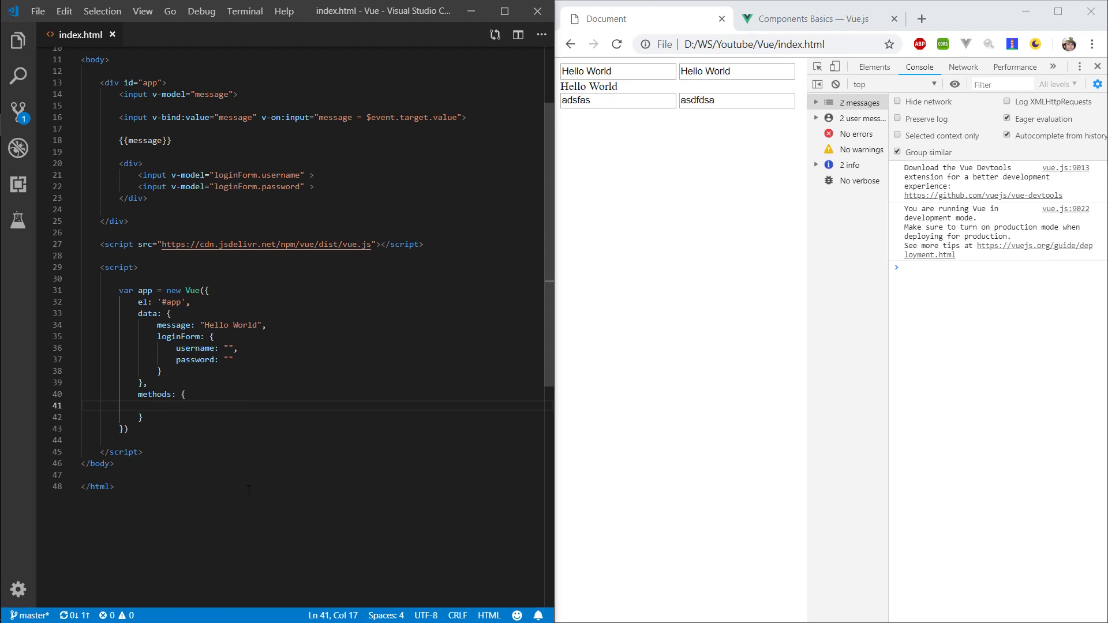
text(submi)
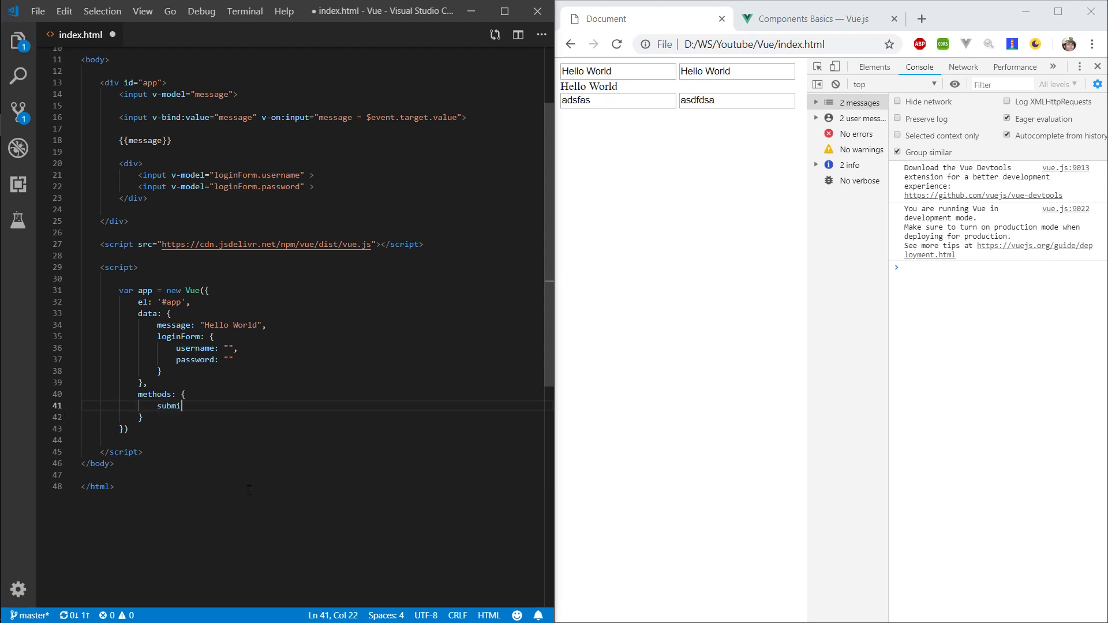
text(tForm())
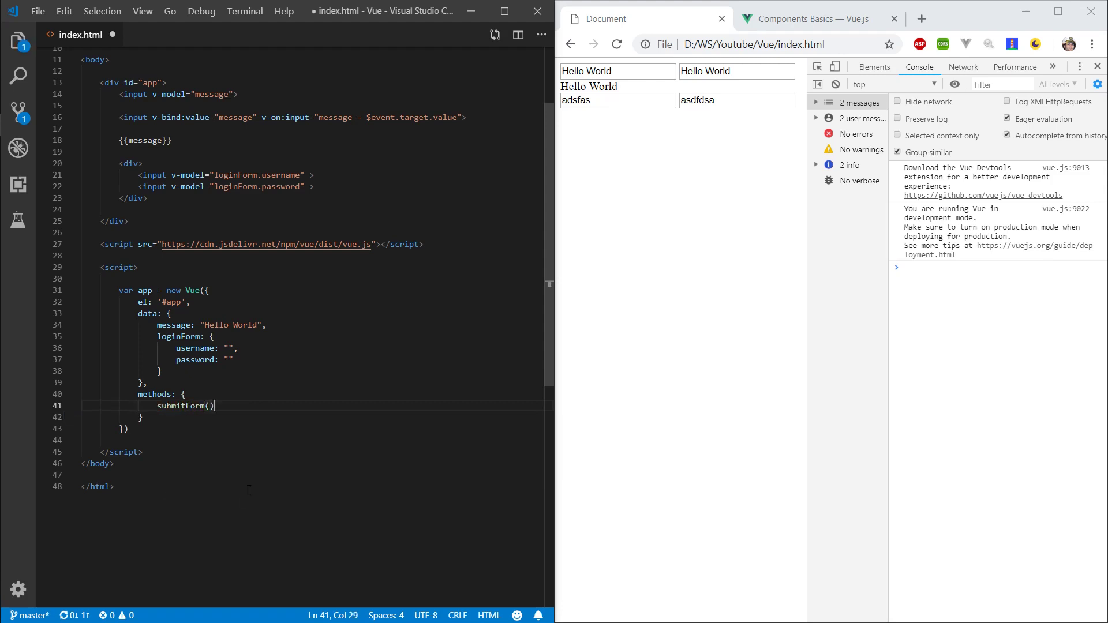
text({)
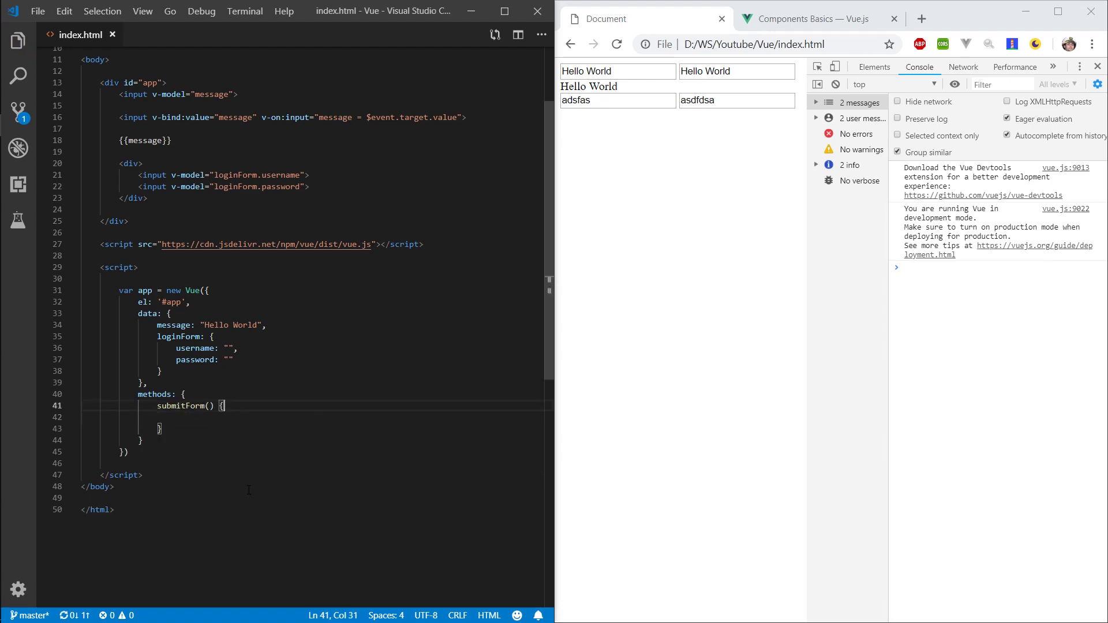
text(console.log()
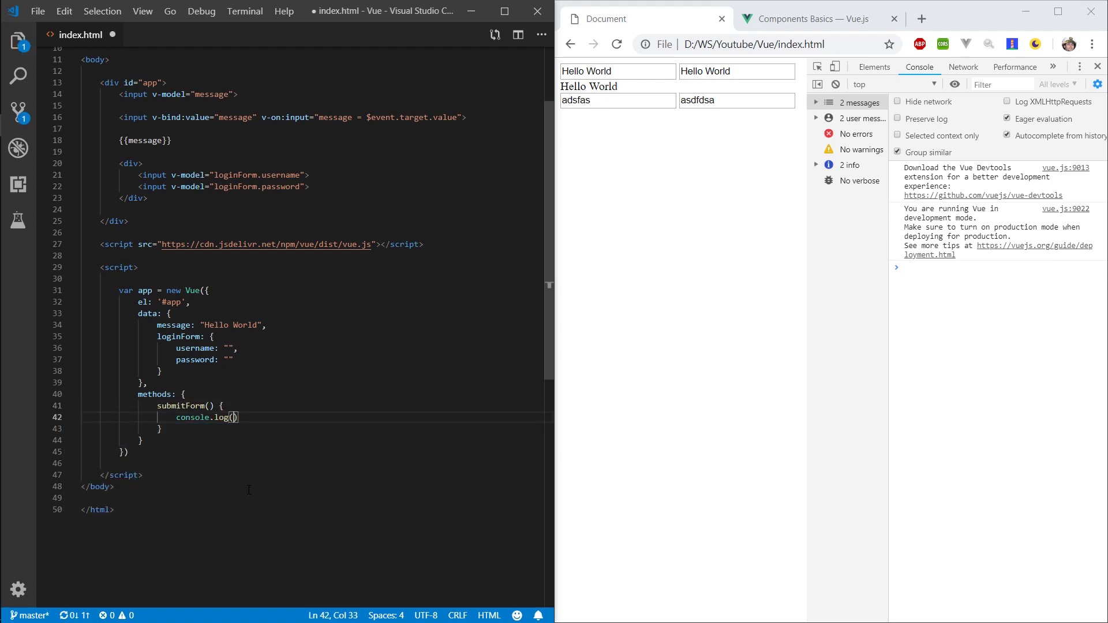
text("")
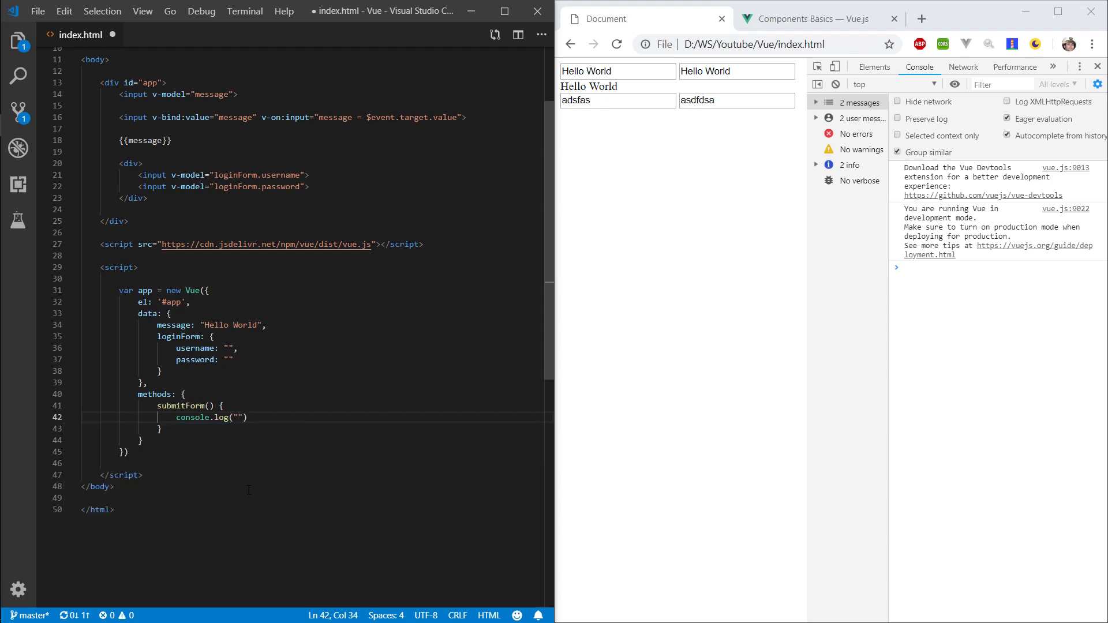
text(Submitting login)
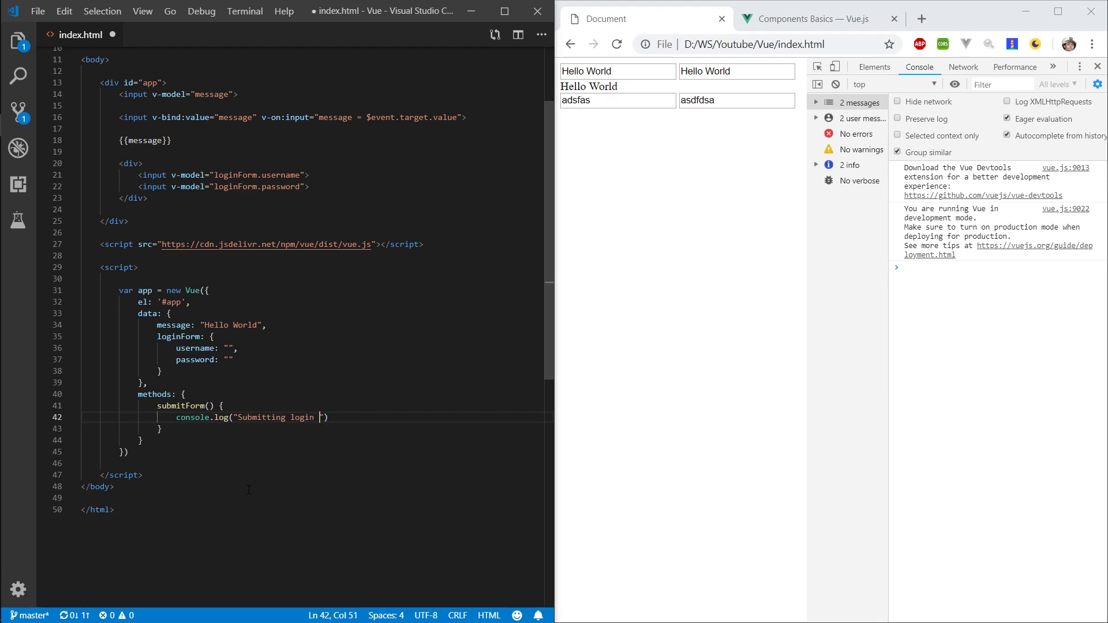
text(form)
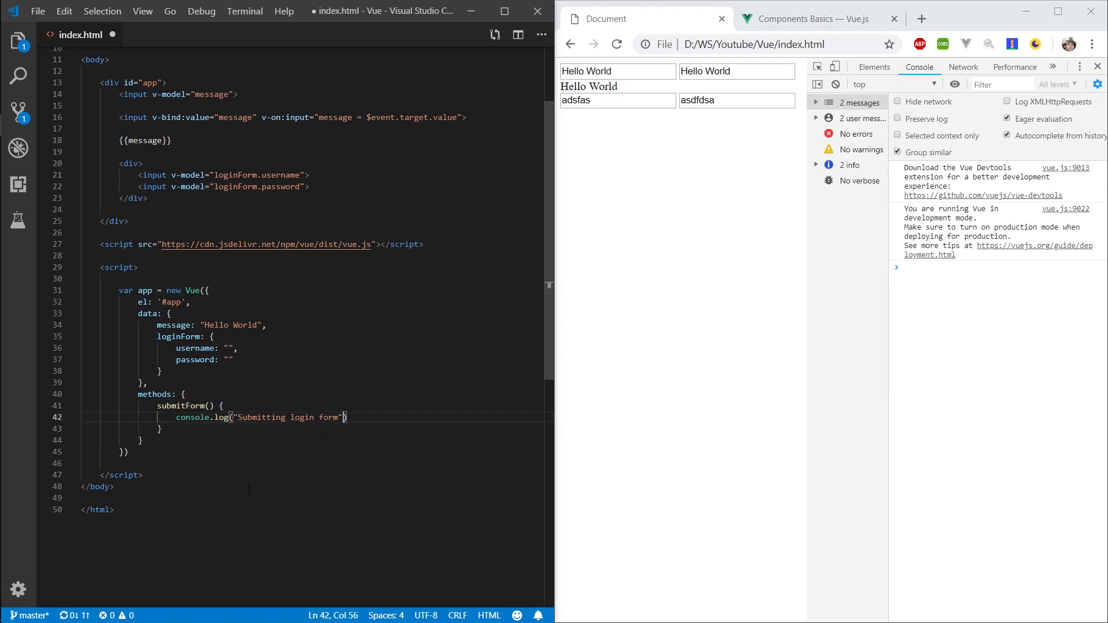
text(, log)
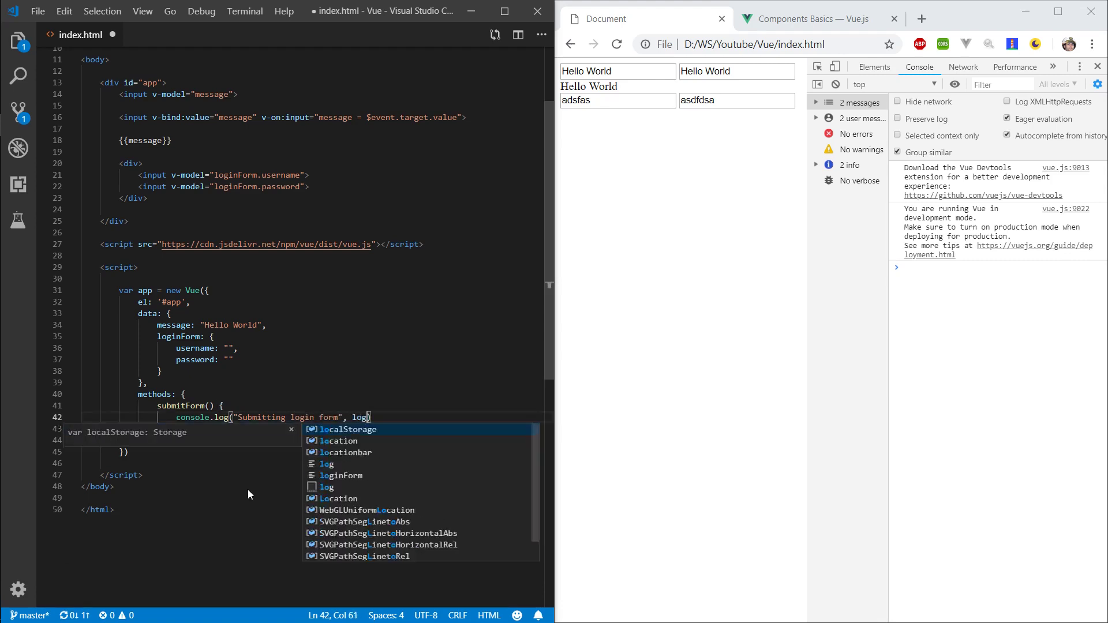
text(loginForm)
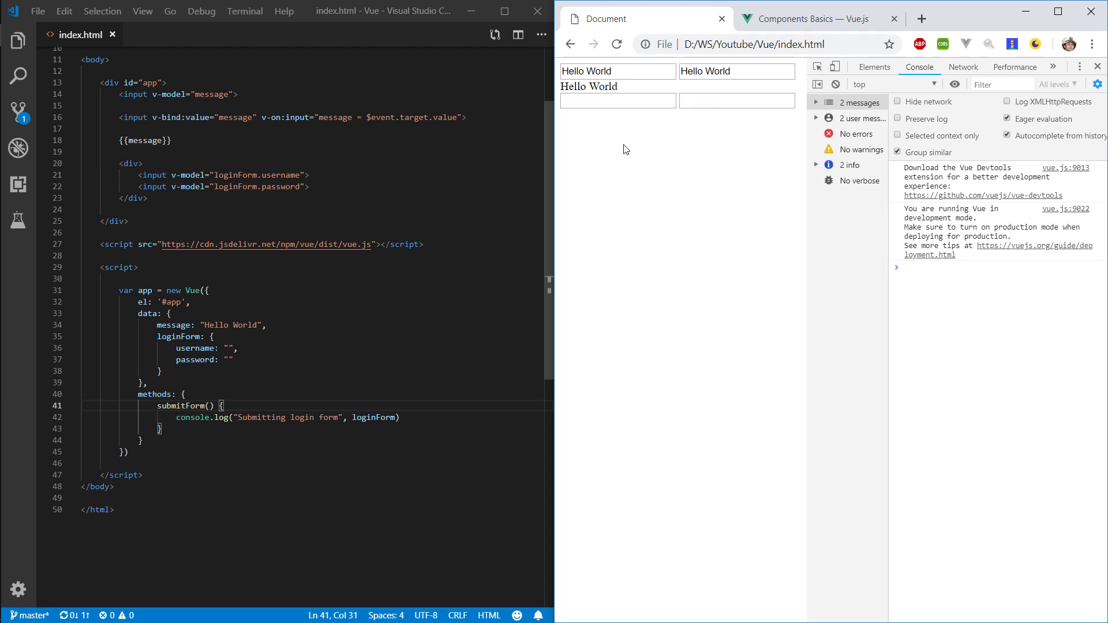
mouse_move(795, 489)
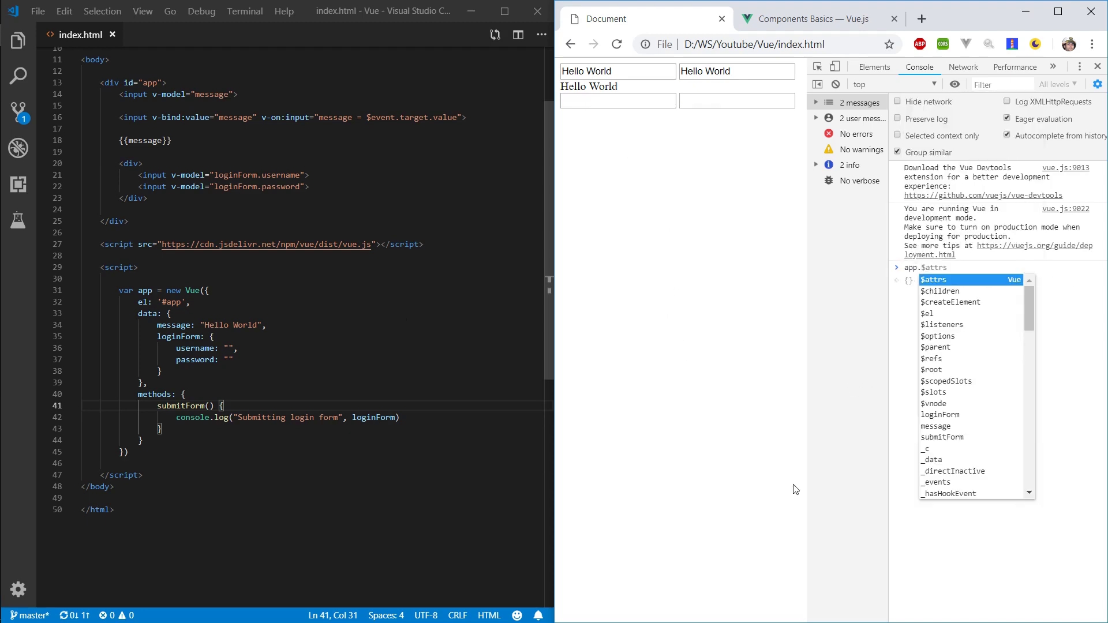
Run app.submitForm() in the console and inspect the "loginForm is not defined" error.
text(app.submitForm()
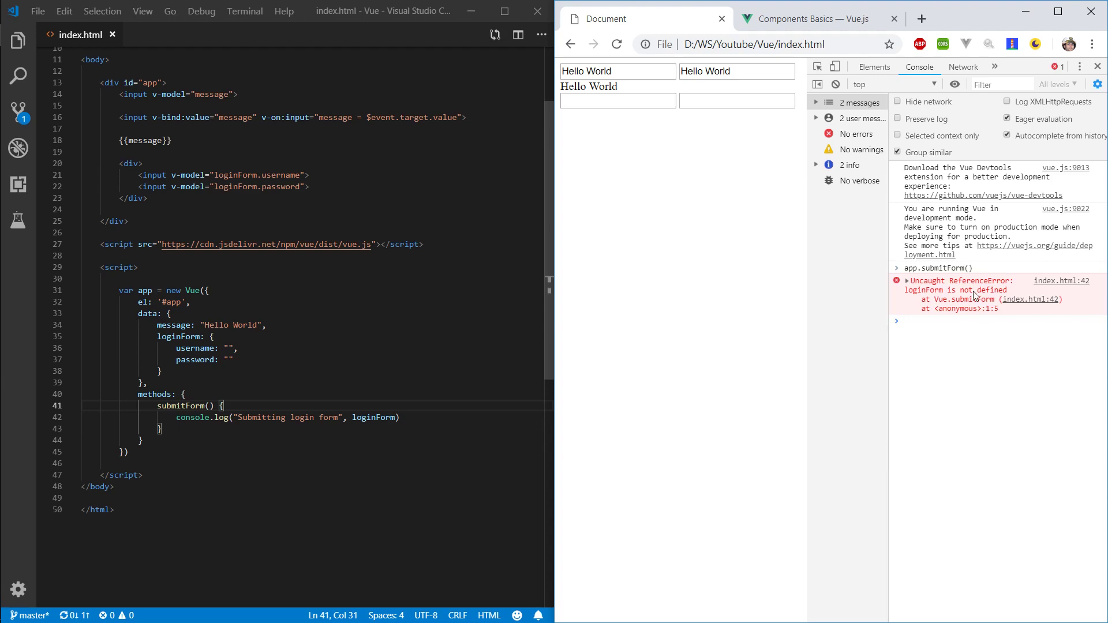
double_click(950, 290)
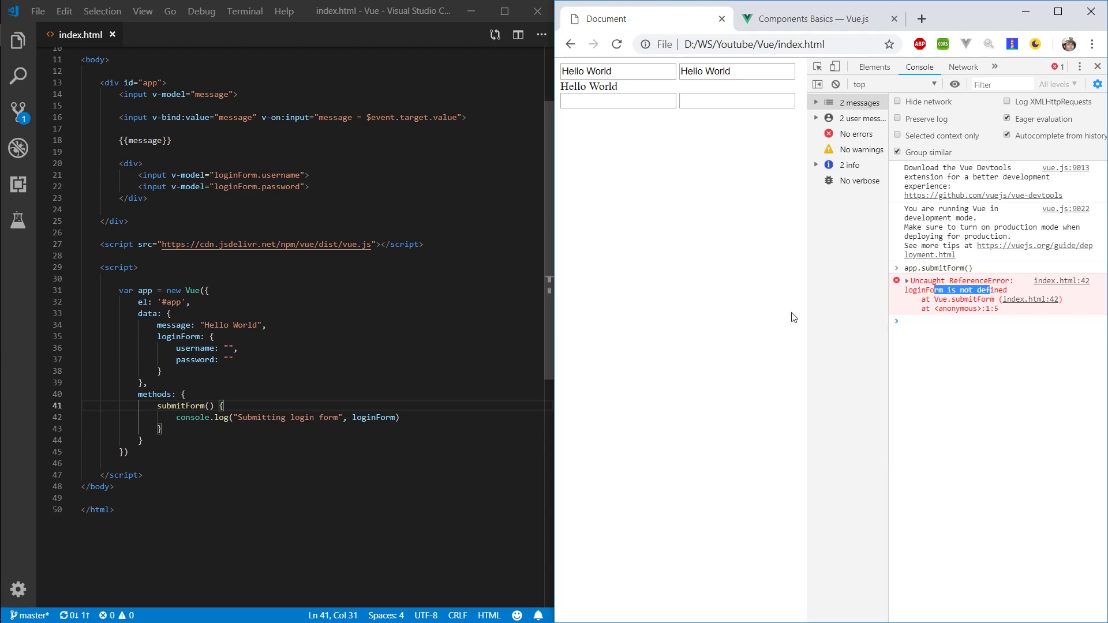
double_click(179, 337)
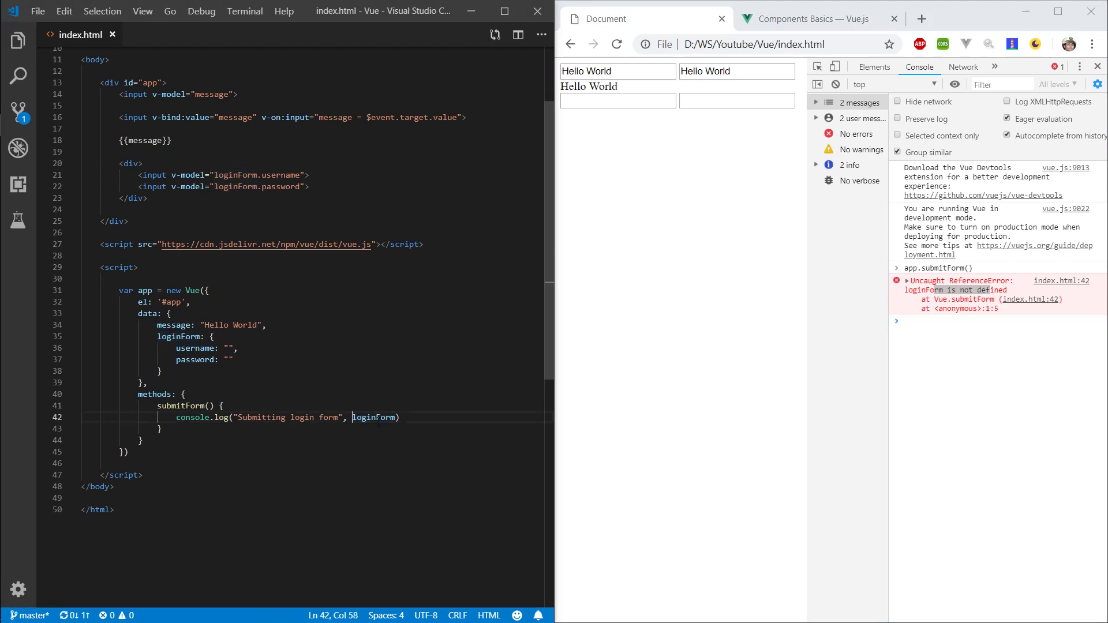
double_click(375, 416)
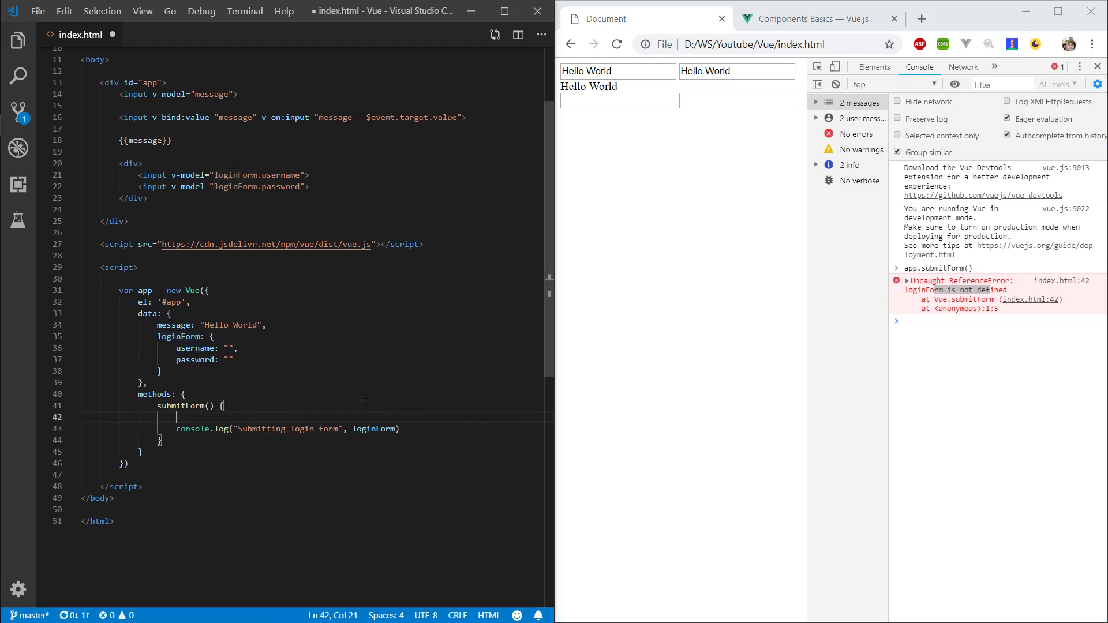
Assign loginForm a placeholder string, rerun app.submitForm(), and start changing the log to this.loginForm.
text(loginForm = "adfdas)
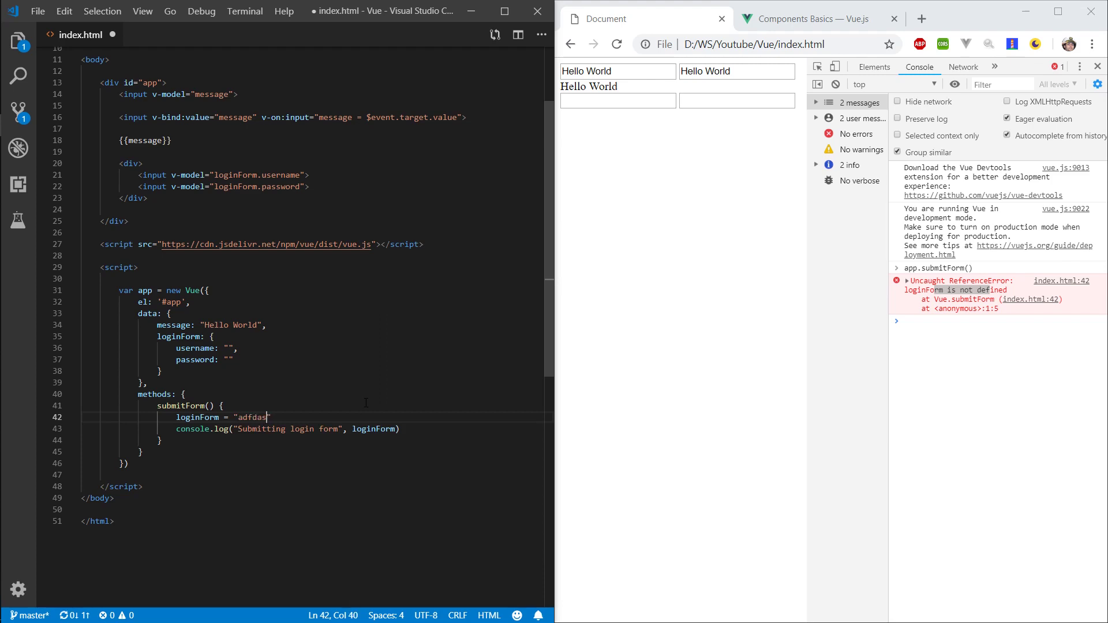
text(var)
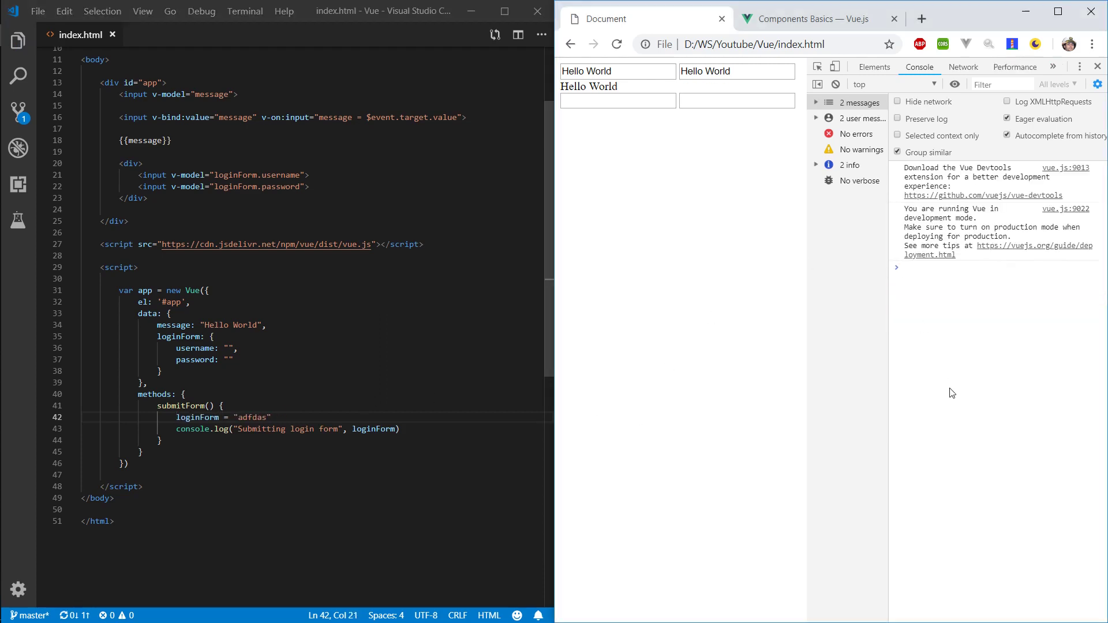
text(app.submitForm())
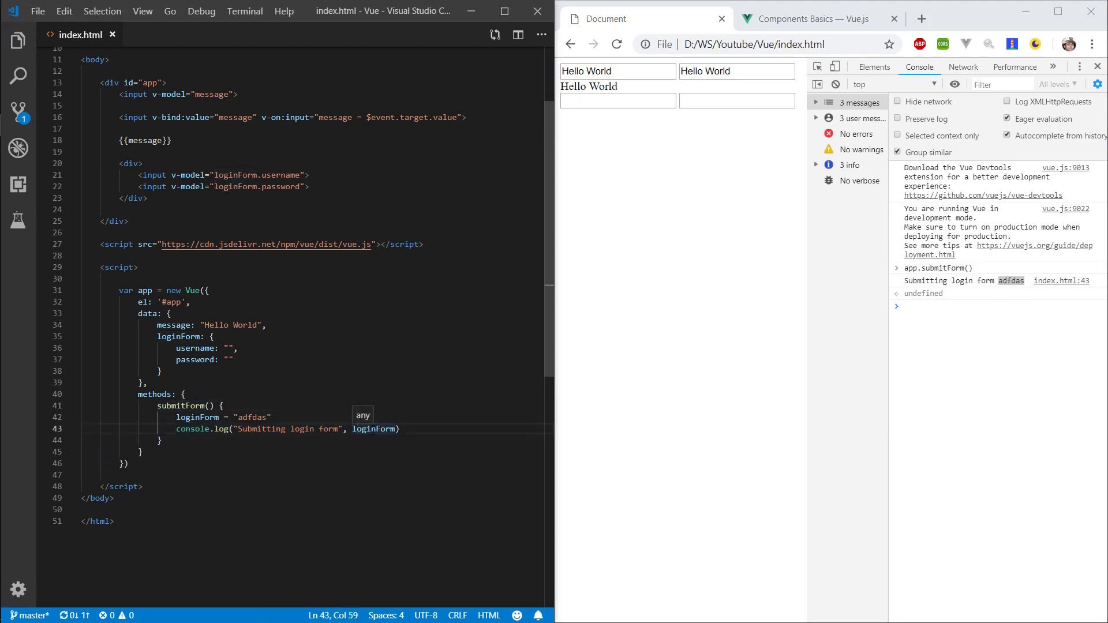
text(this.)
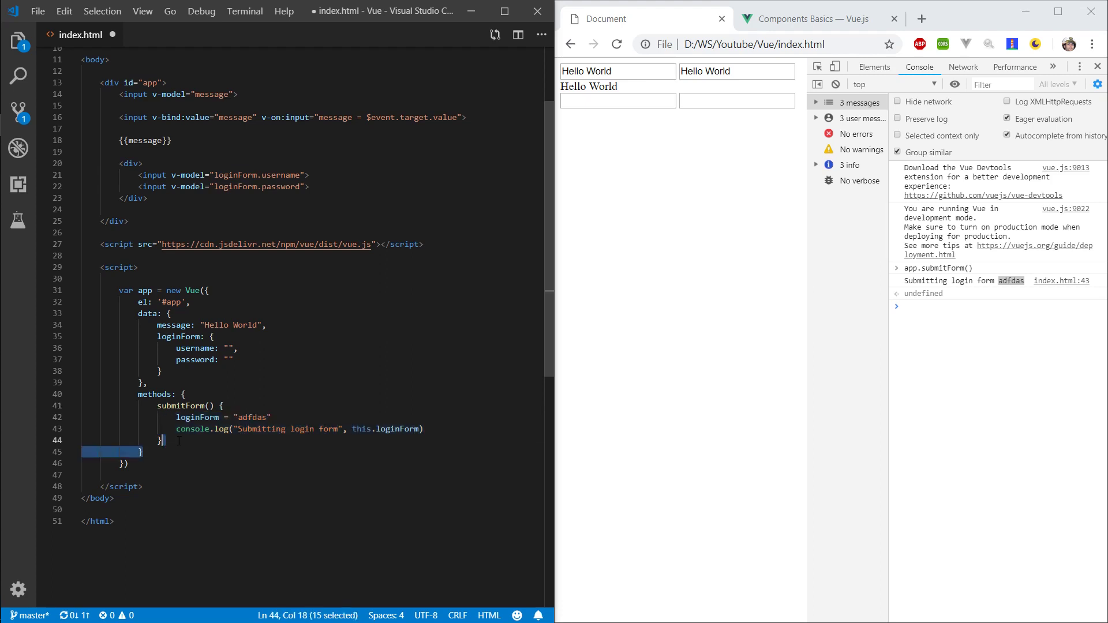
Remove the placeholder assignment and expand the logged this.loginForm object in the console.
click(271, 417)
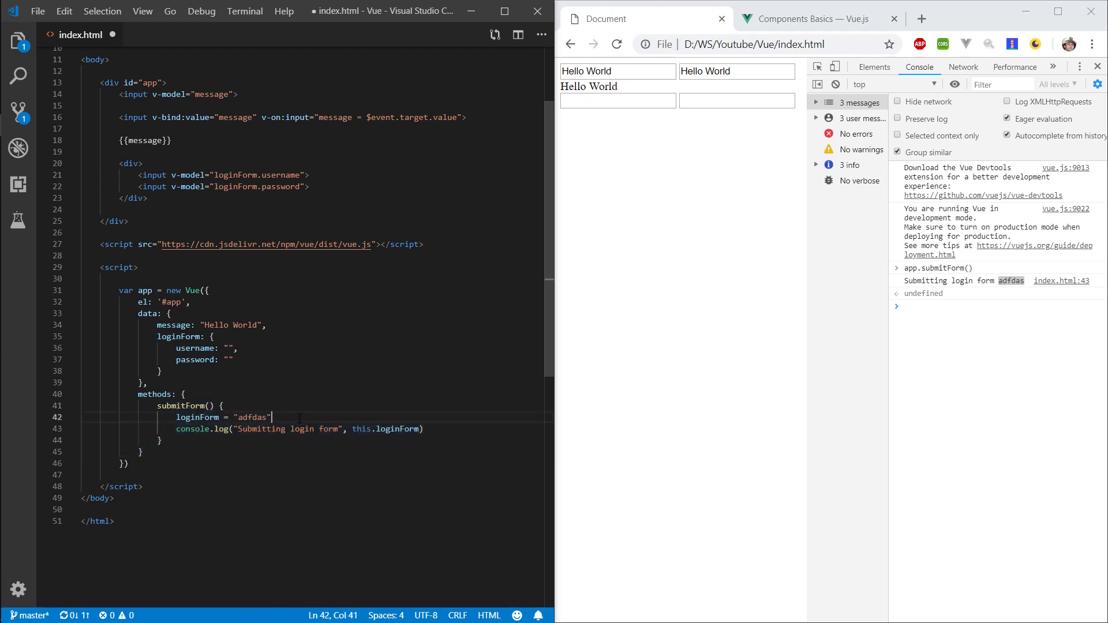
click(362, 428)
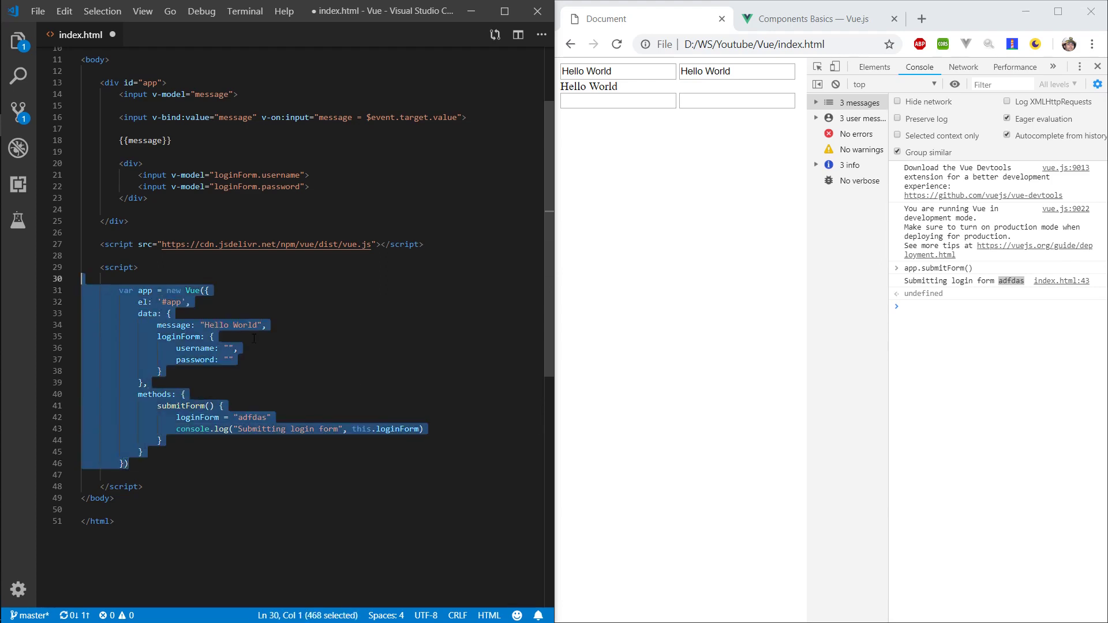
click(339, 429)
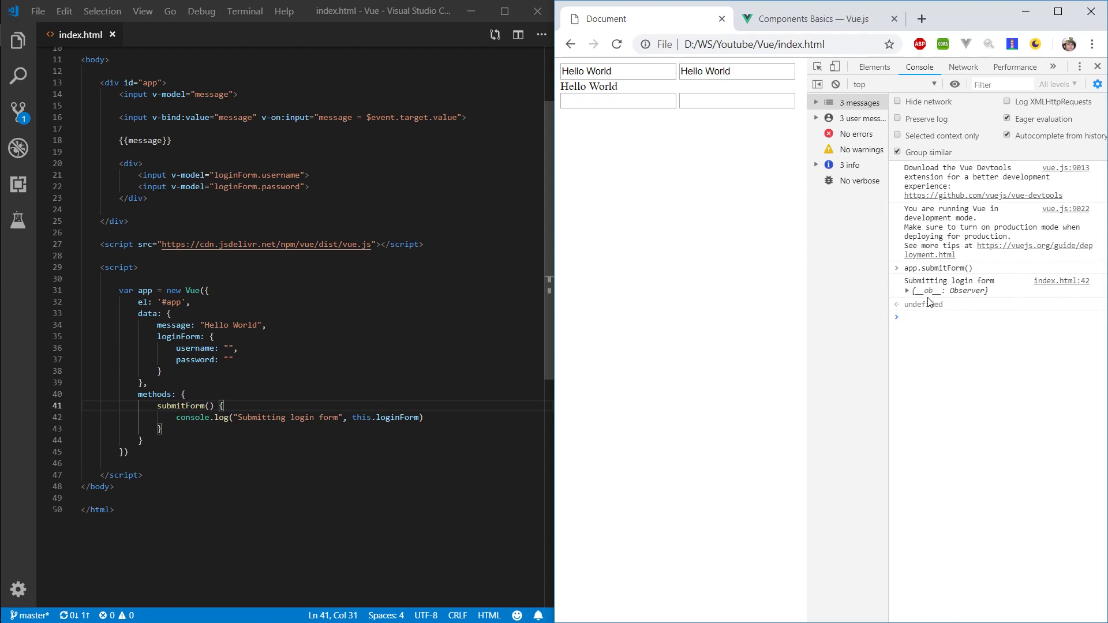
click(907, 290)
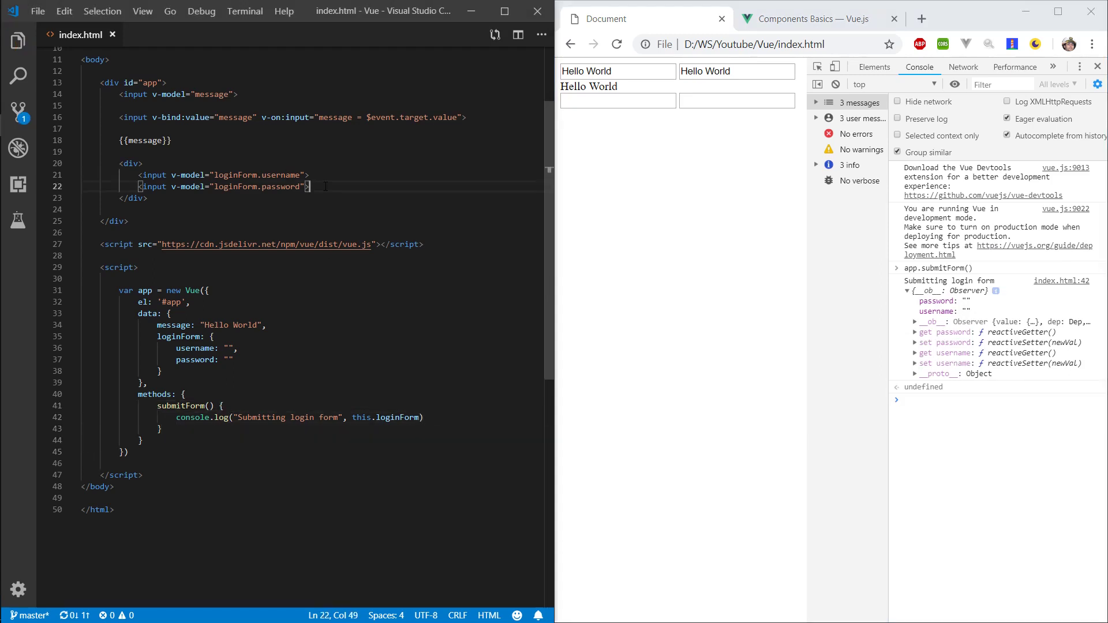
Add a Submit button with v-on:click="submitForm" under the inputs.
text(<button></button>)
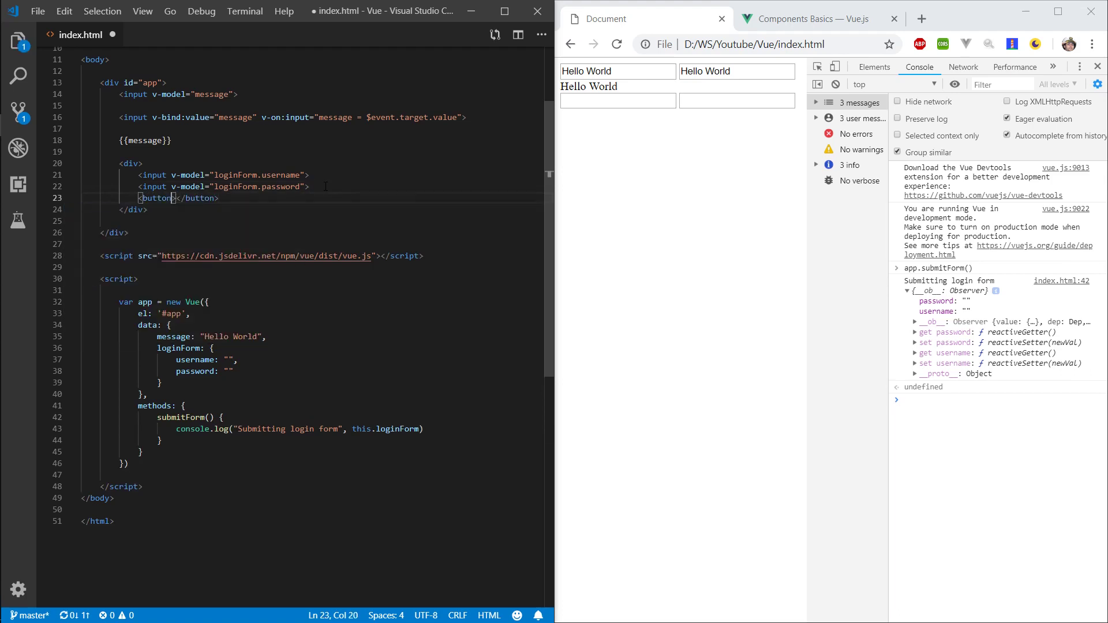
text(v-)
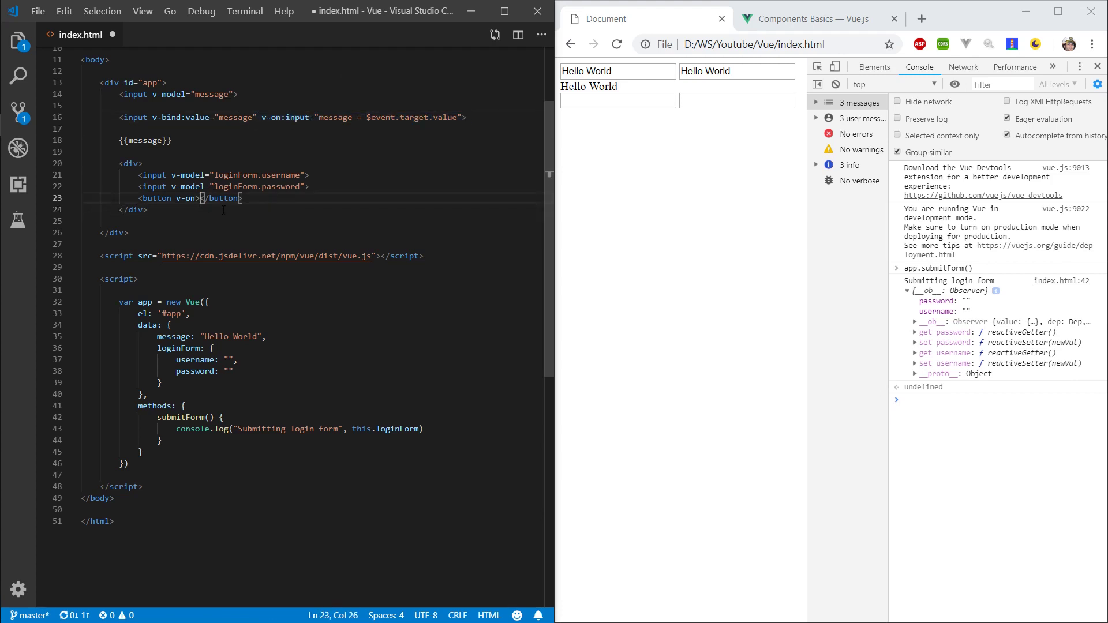
text(Submit)
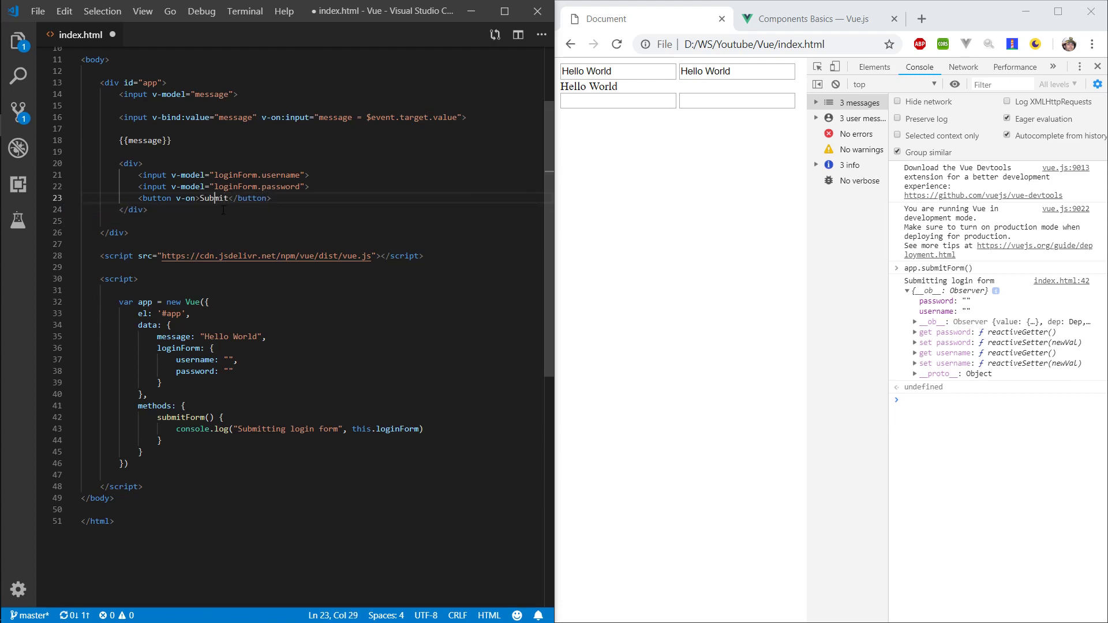
text(:click=")
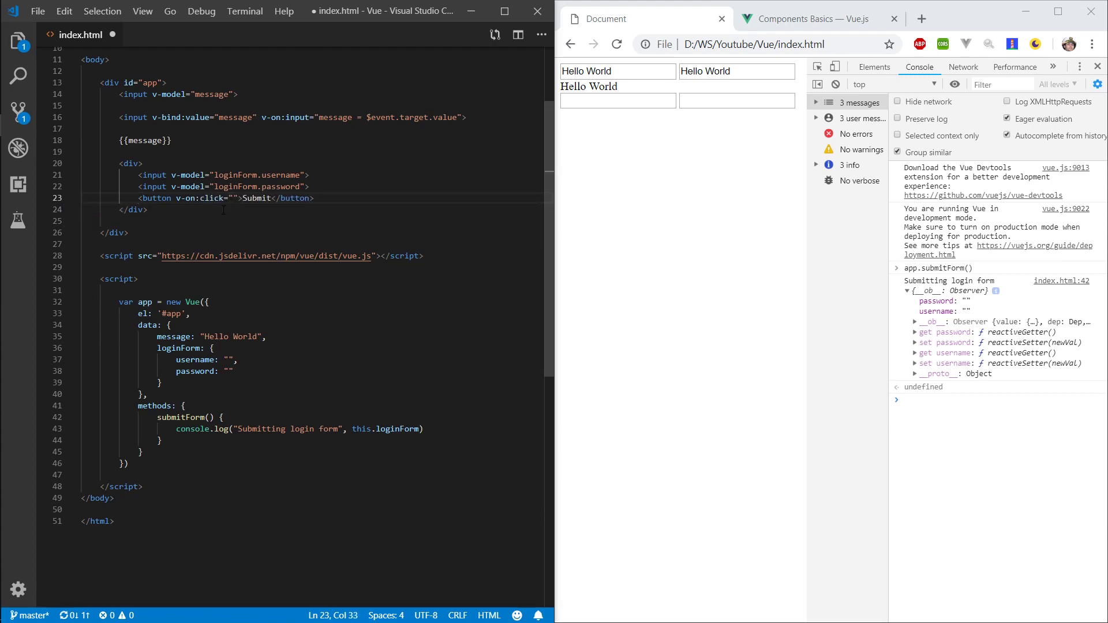
text(submitForm)
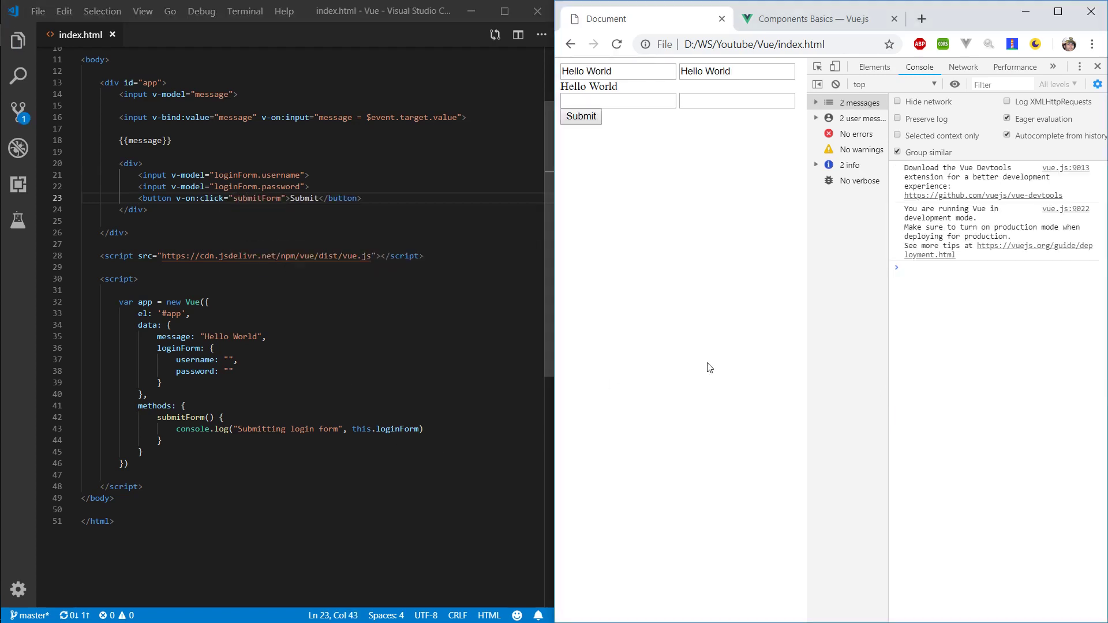
Enter username "aaaa", click Submit, and expand the logged form object.
text(aaaa)
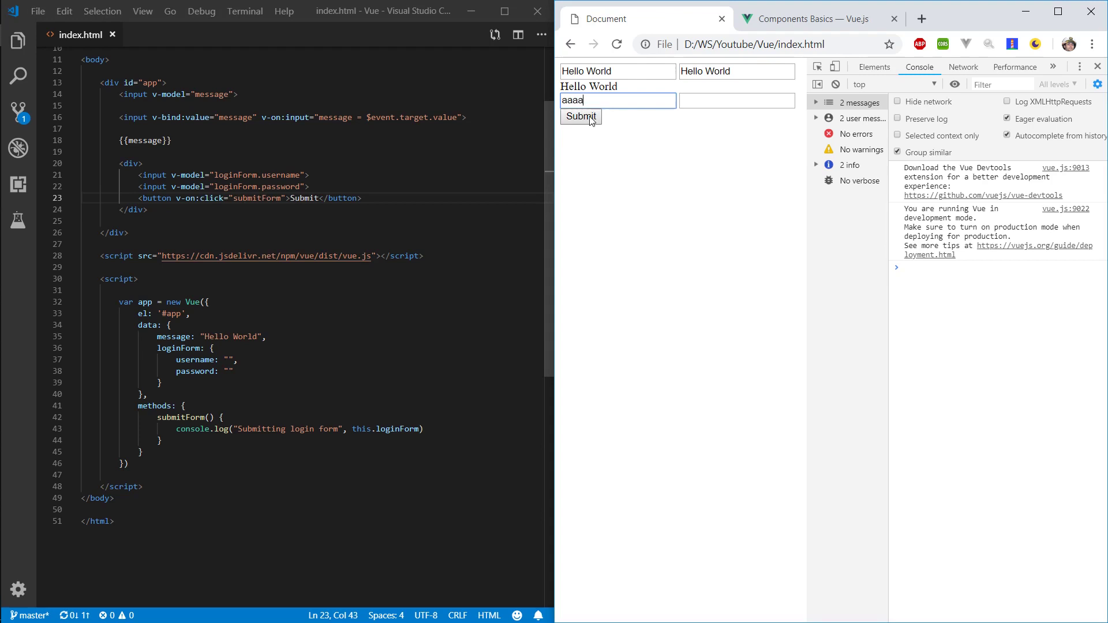
click(580, 116)
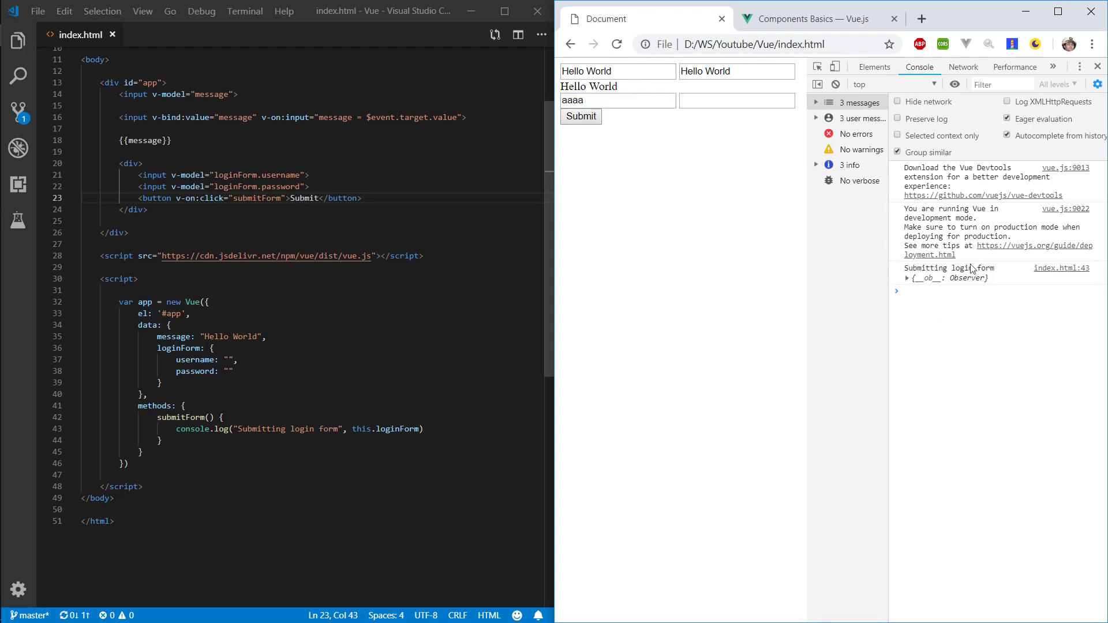
click(908, 277)
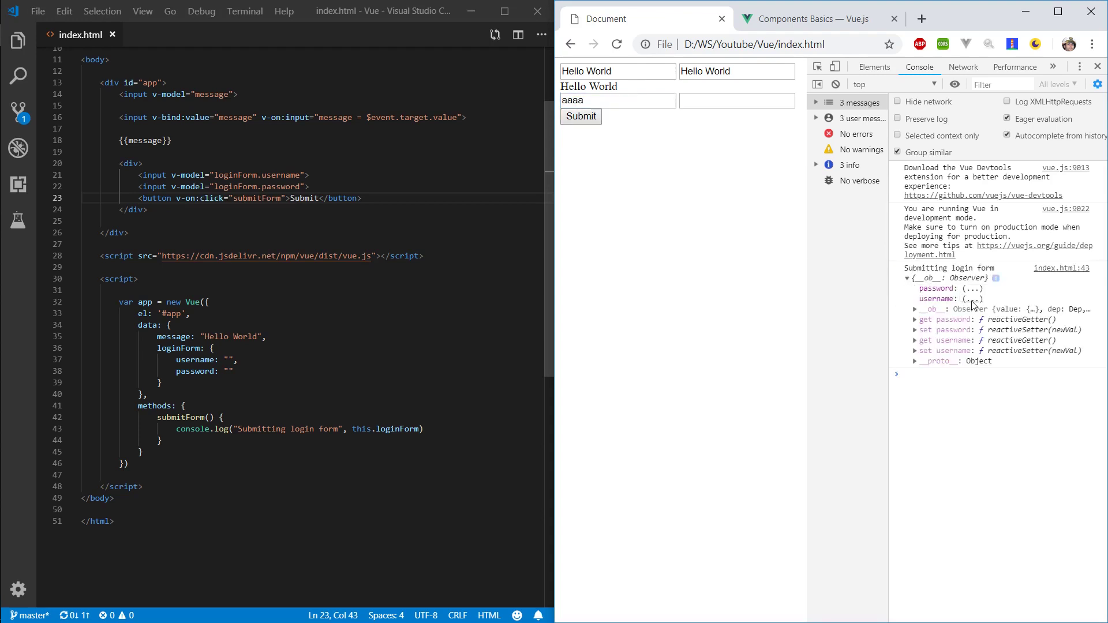
click(973, 298)
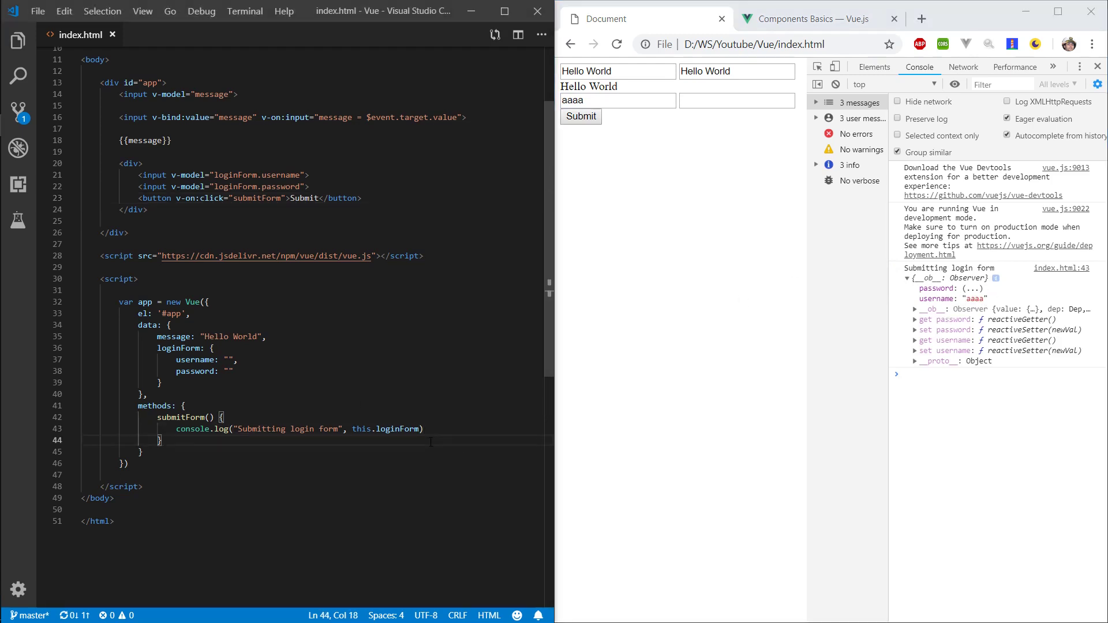
Add a log(v) method calling console.log(v) and open blank lines in submitForm.
text(log())
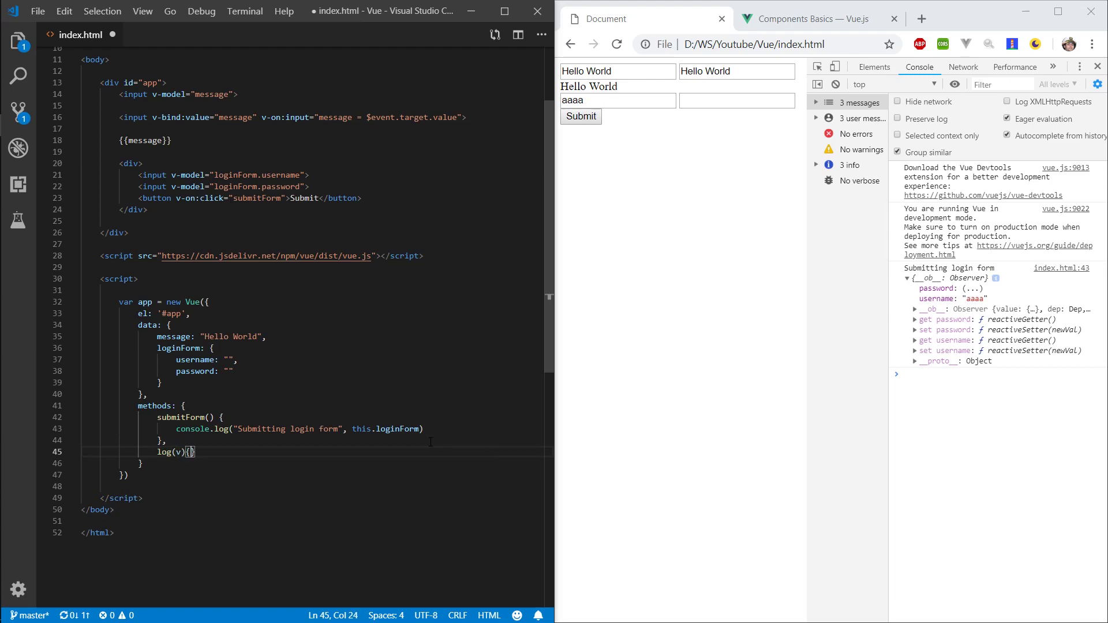
text(console.log(v);)
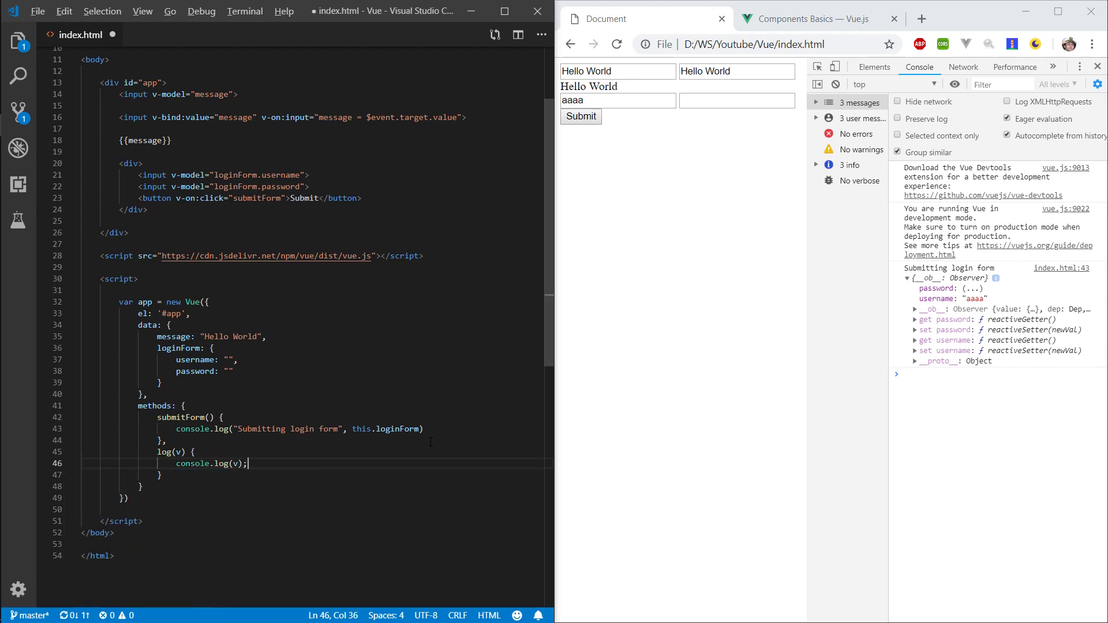
click(424, 428)
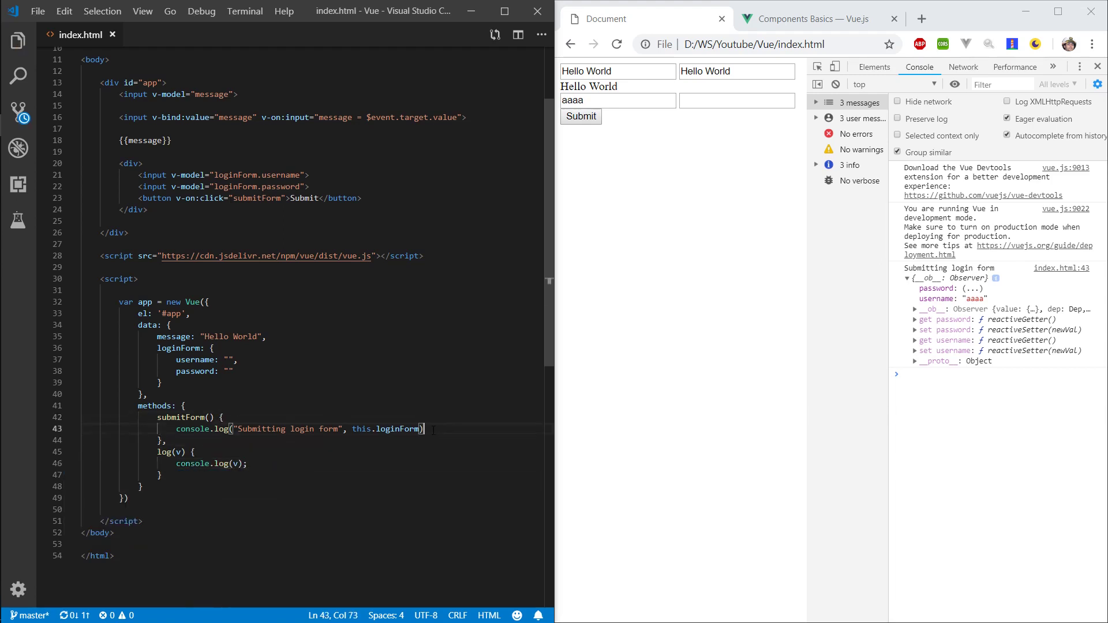
key(Enter)
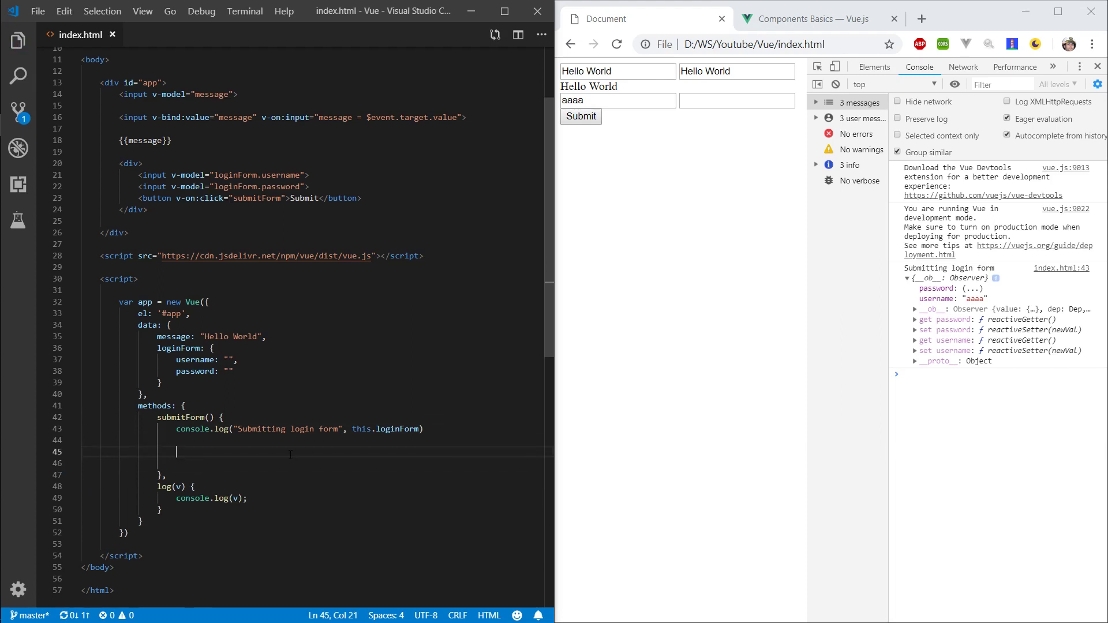
Call this.log("something") inside submitForm.
text(this.)
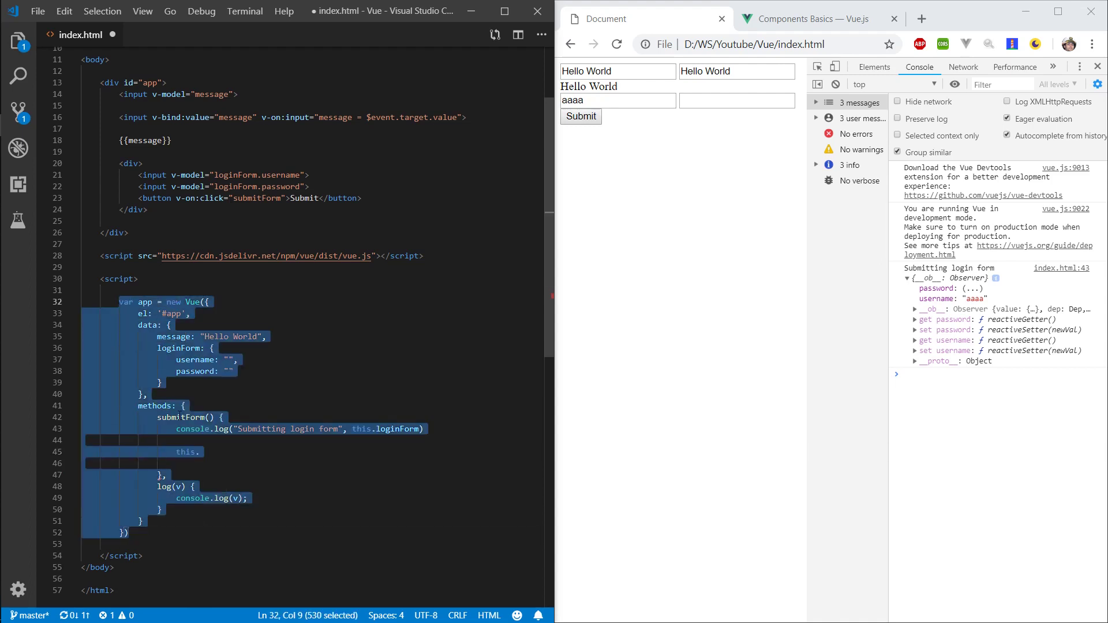
click(202, 451)
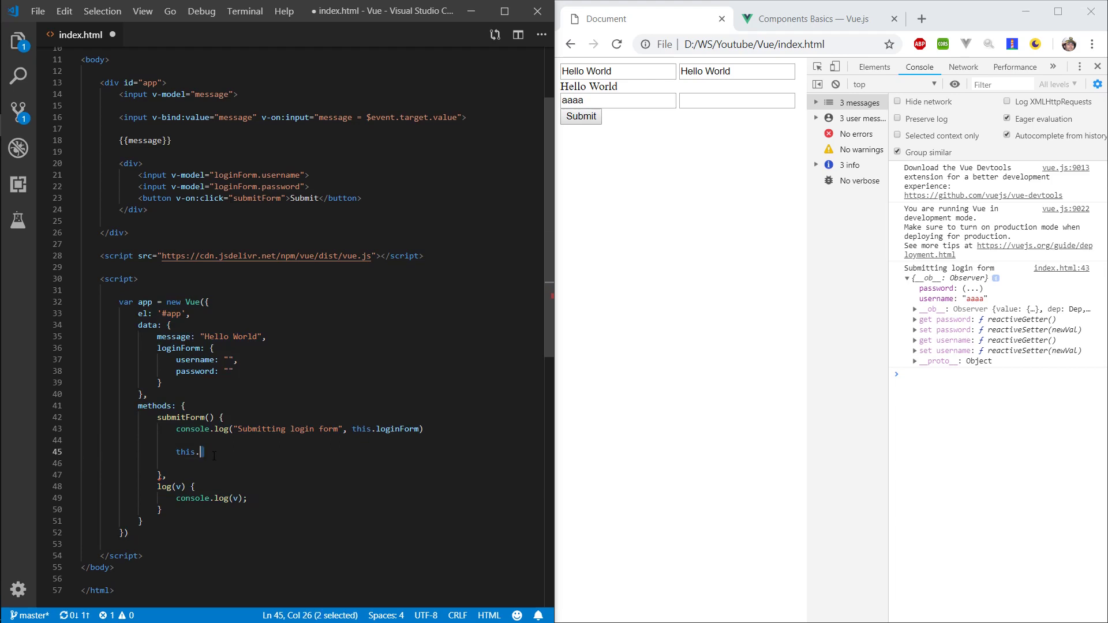
text(log())
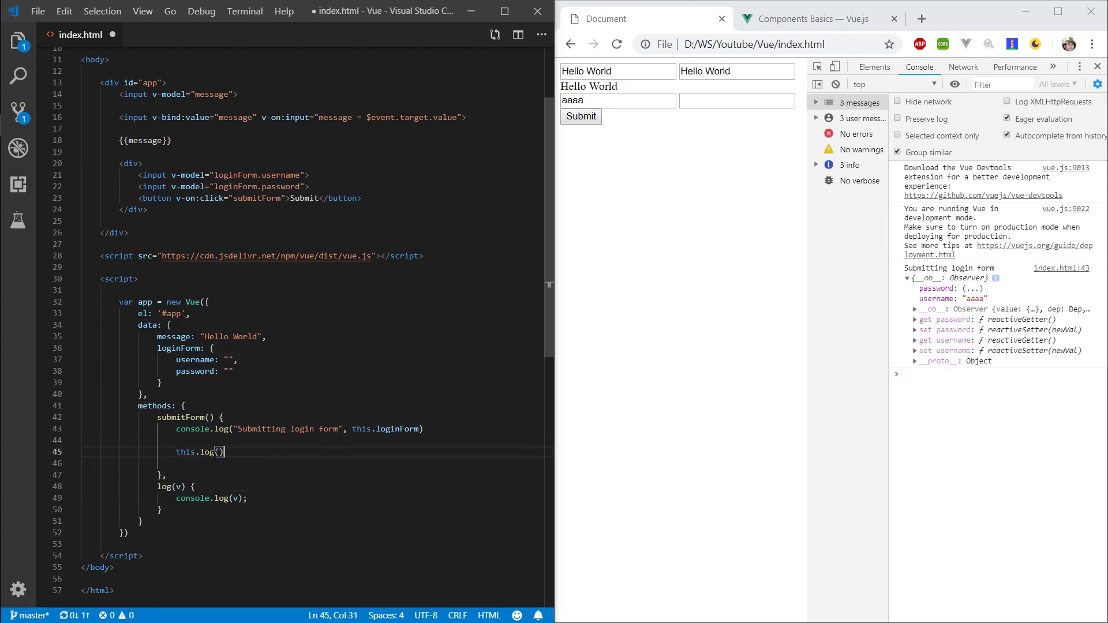
text("")
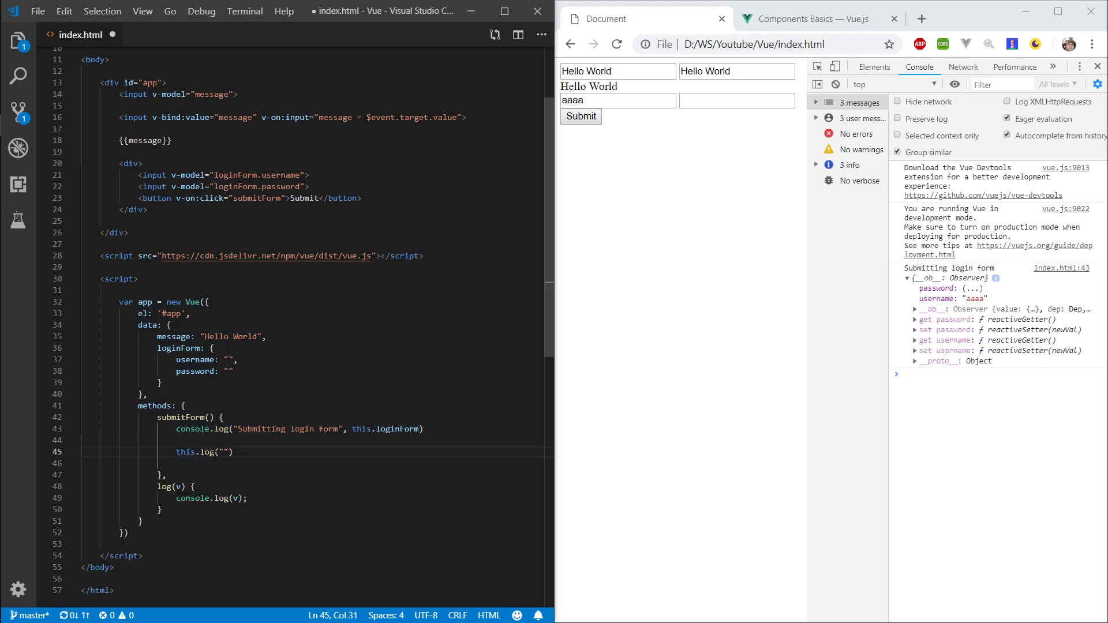
text(somthi)
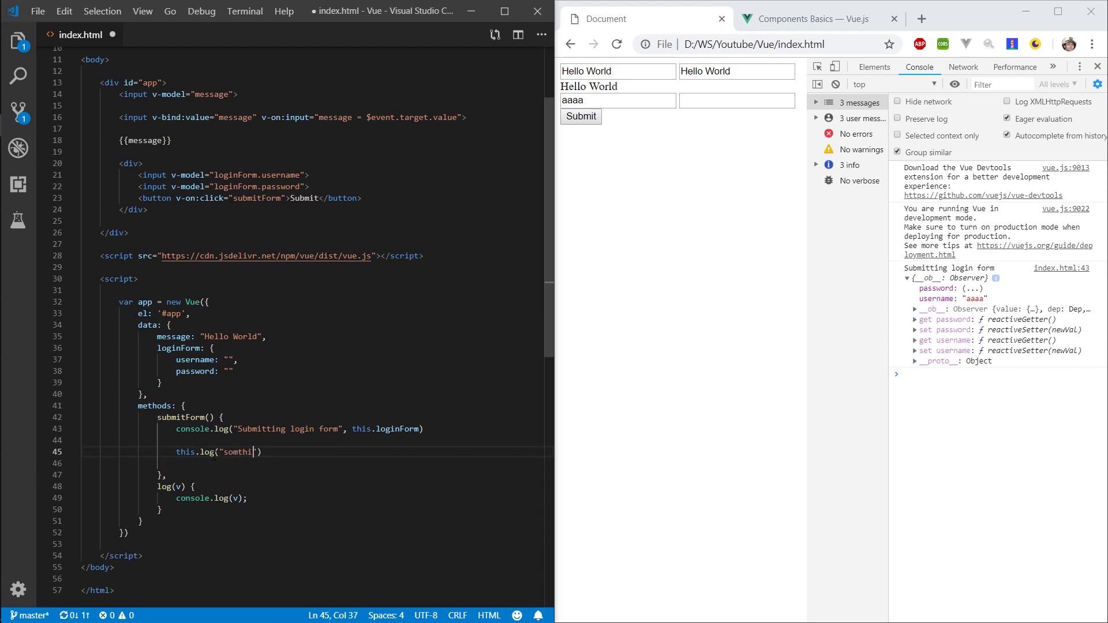
text(ng)
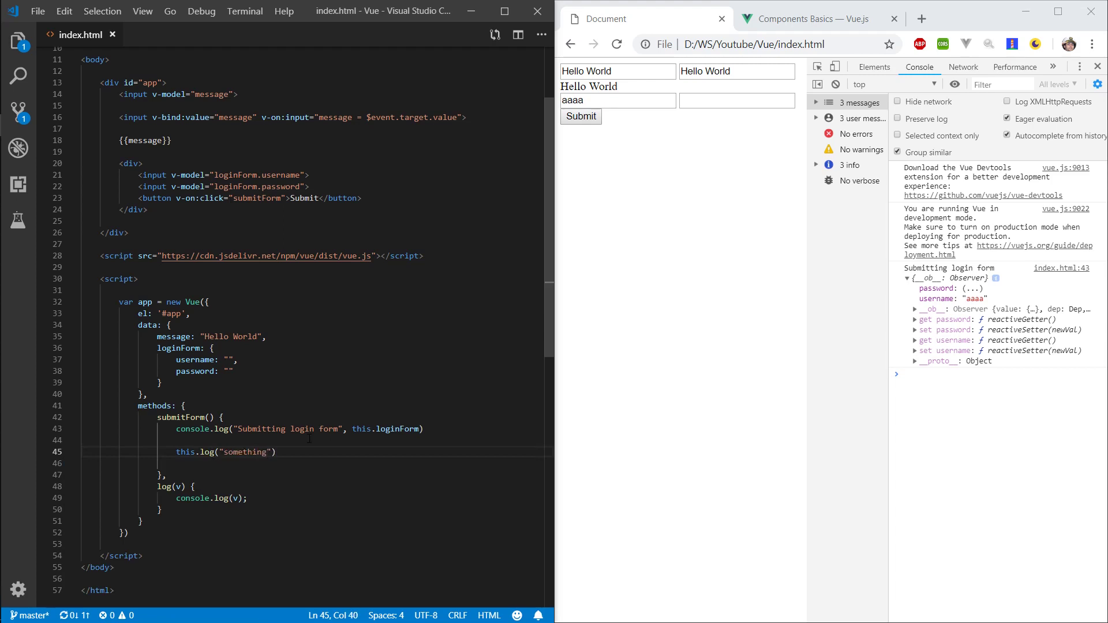
Test Submit, change the message to "Logging: something", then reload and submit again.
click(581, 116)
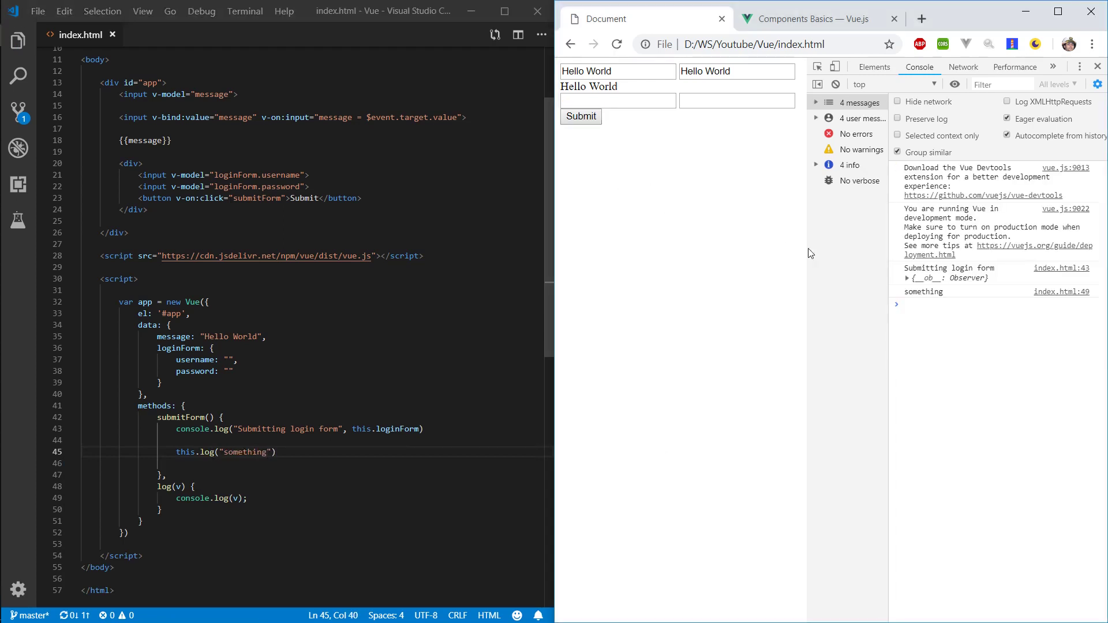
double_click(923, 291)
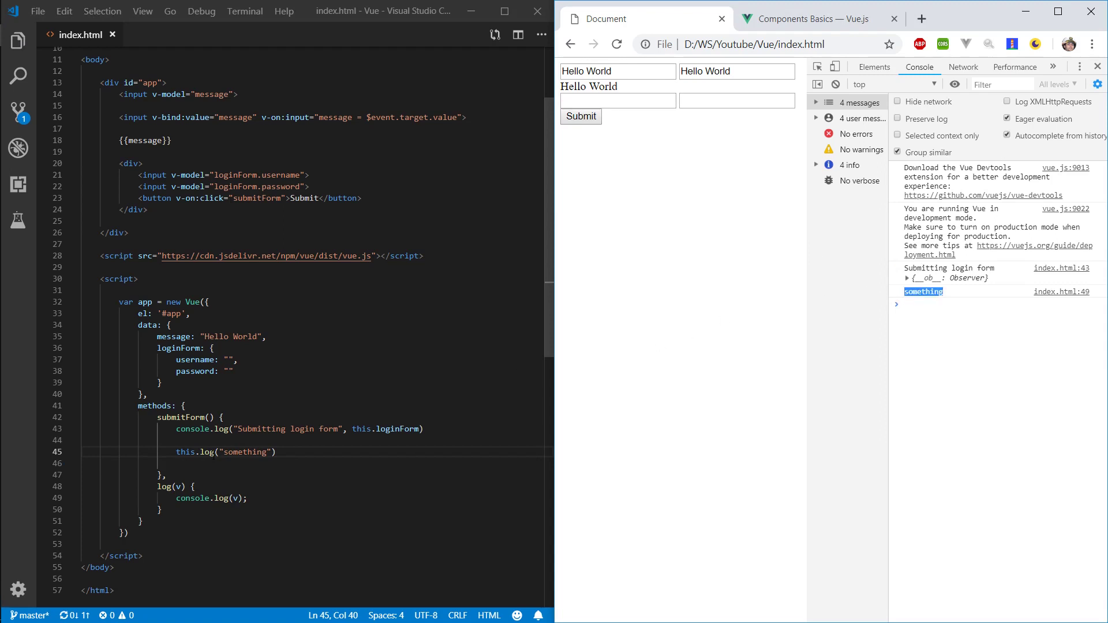
text(Logging:)
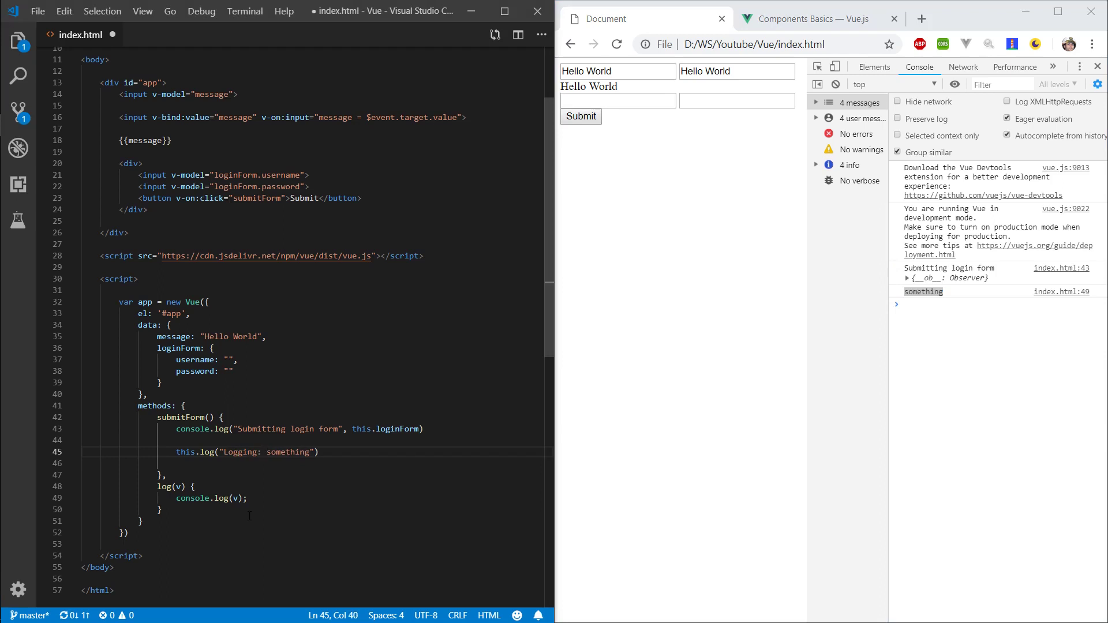
click(580, 116)
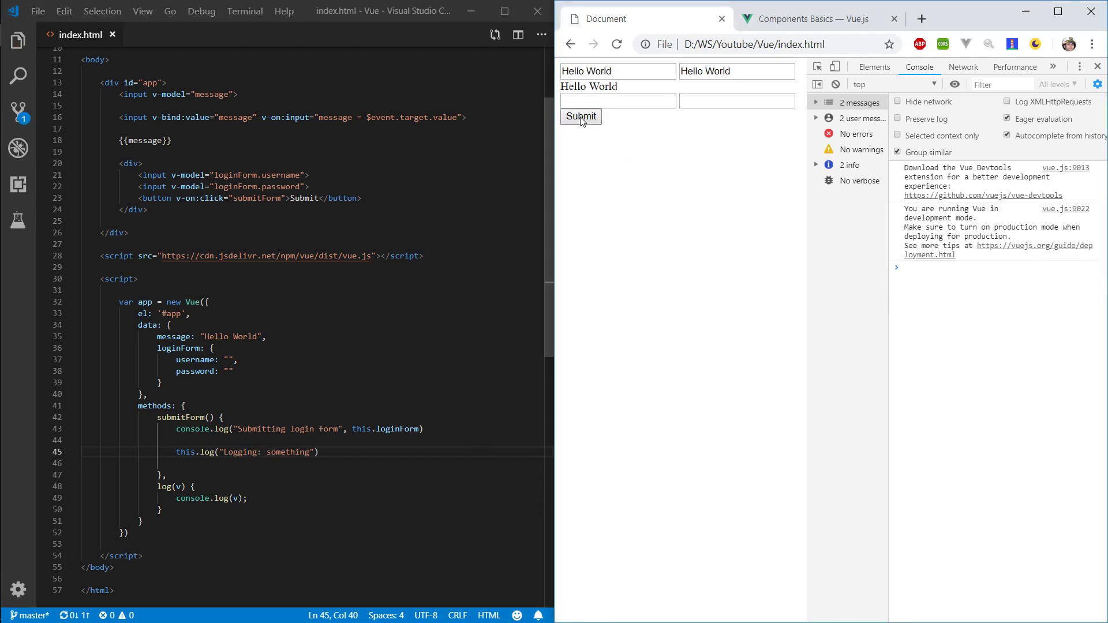
click(580, 116)
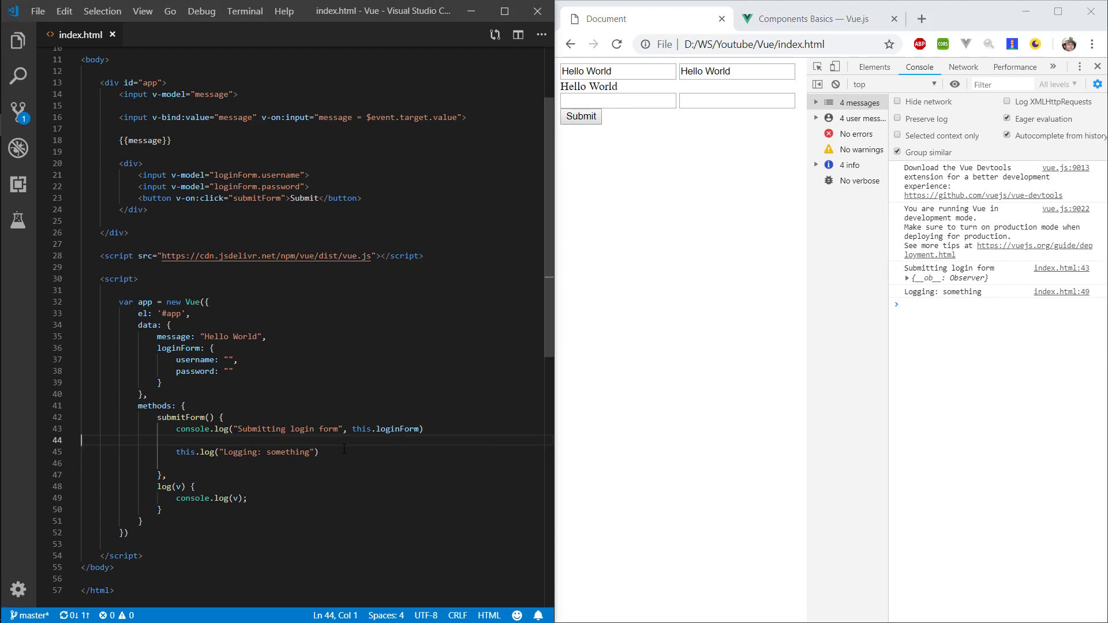
Wrap the this.log call in a function expression: var callLog = function(){ ... }.
text(var)
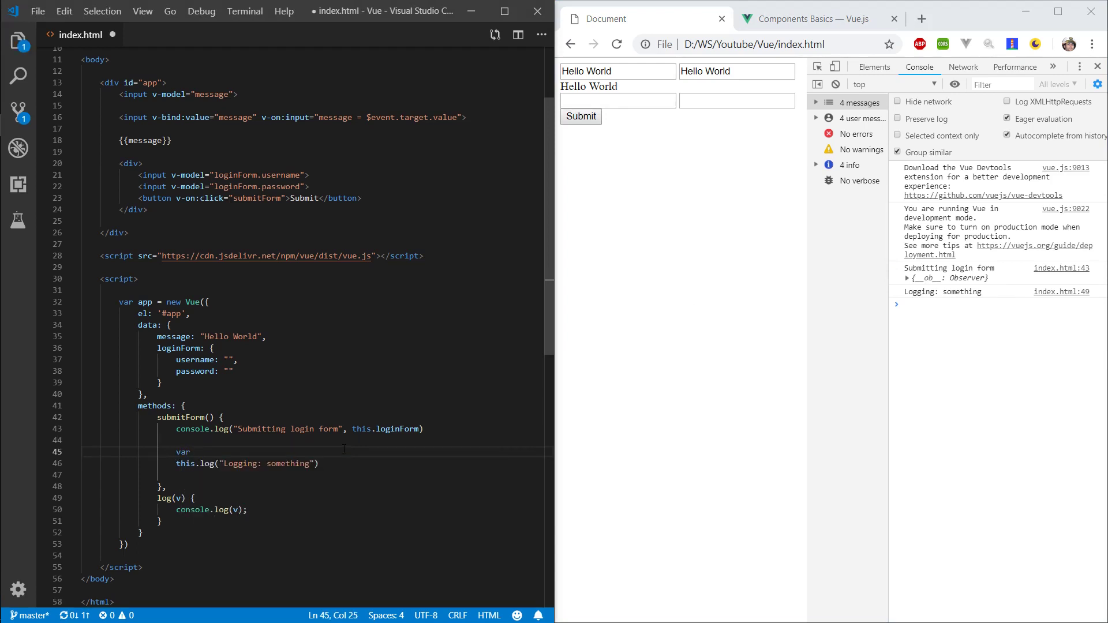
text(log)
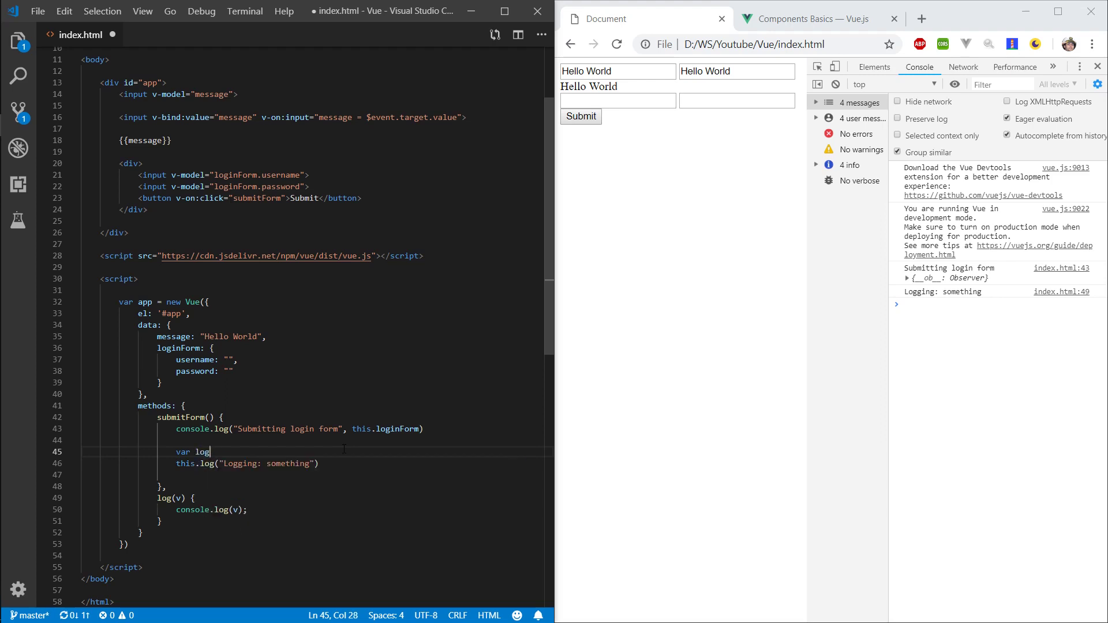
text(cal)
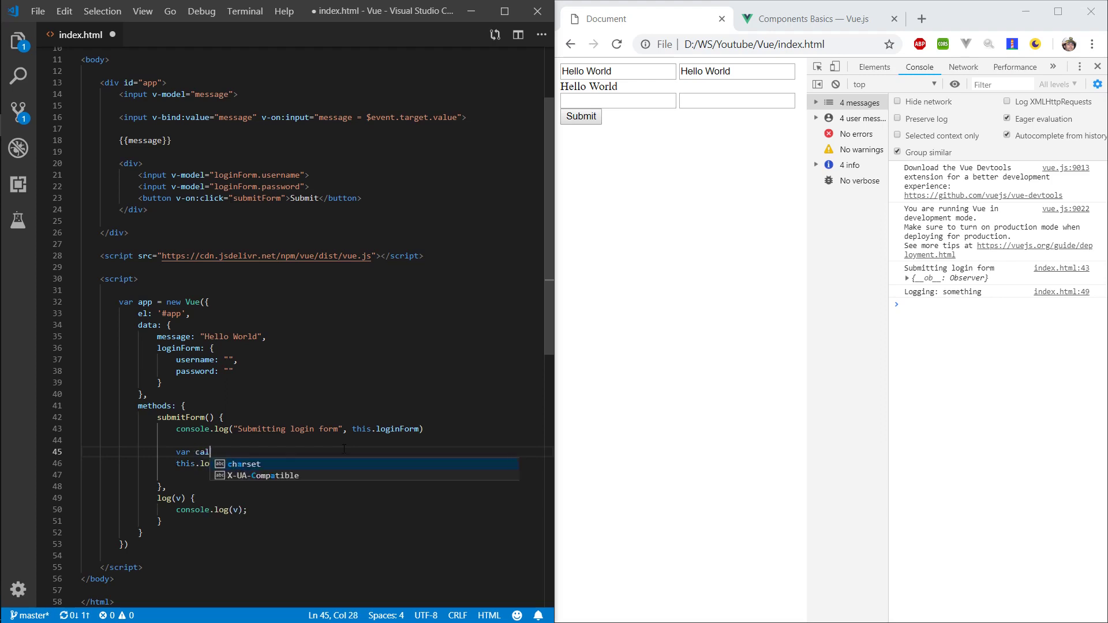
text(lLog = function(){)
click(317, 474)
text(})
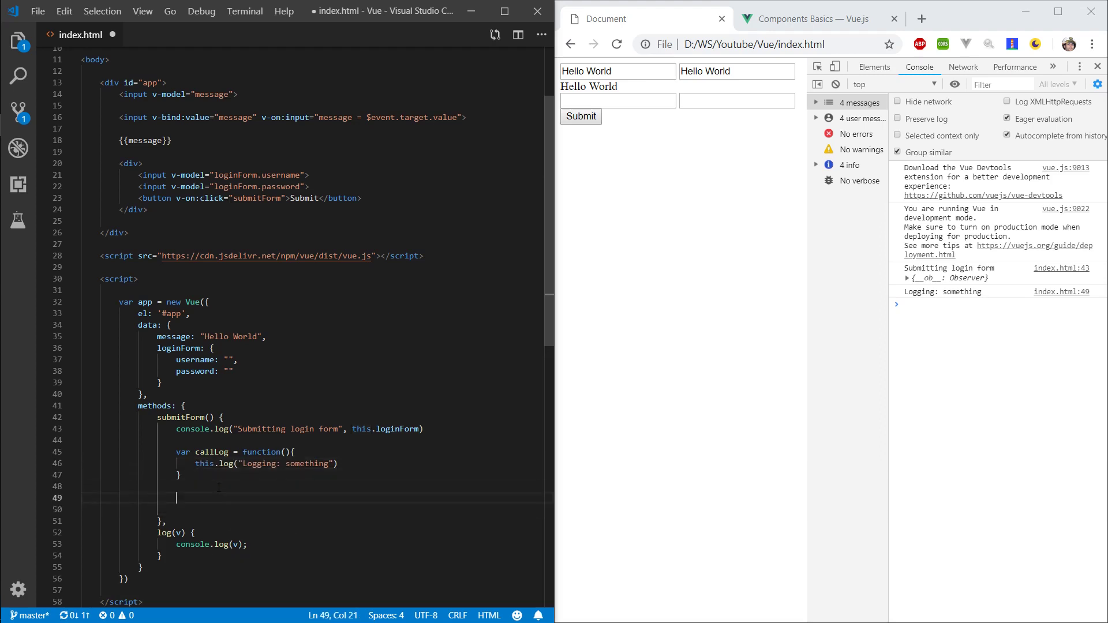
Add a callLog(); call and submit the form, triggering 'this.log is not a function'.
text(callLog)
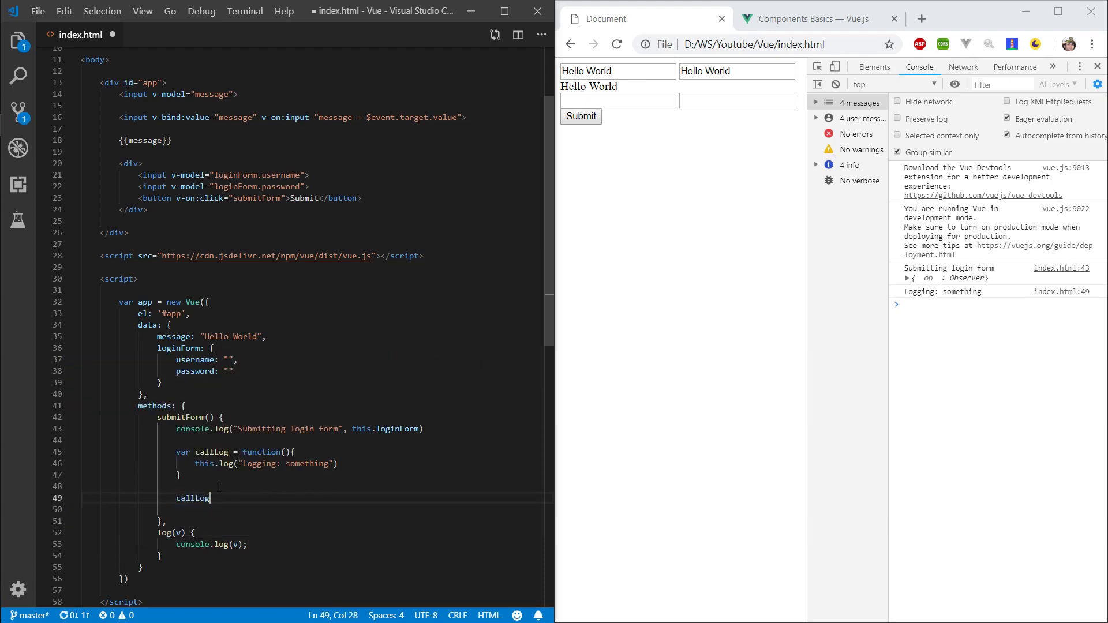
text(();)
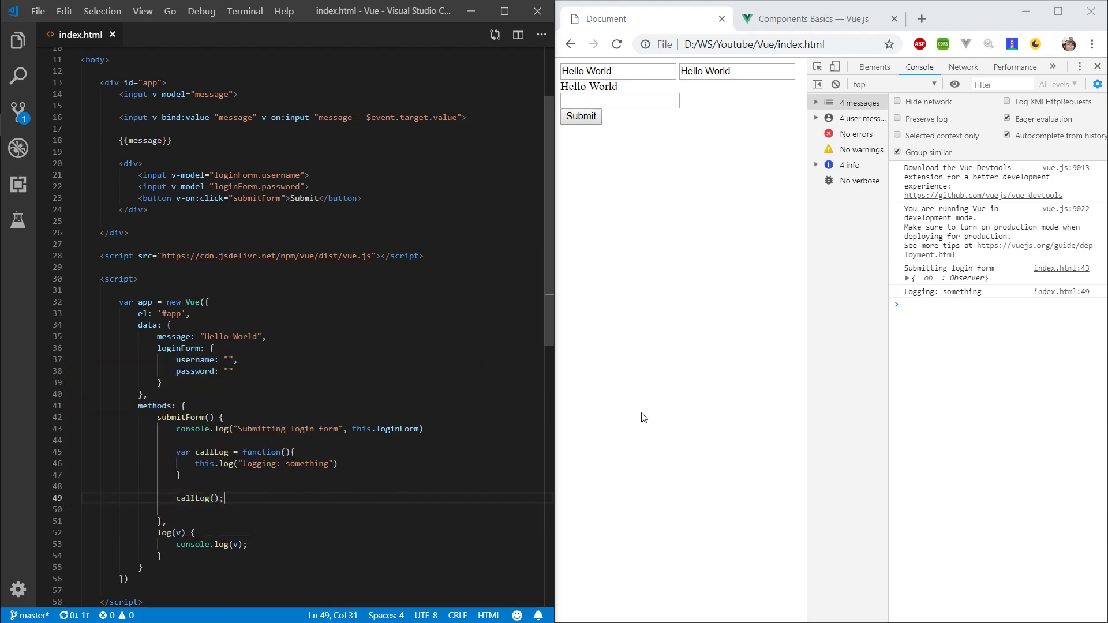
click(580, 116)
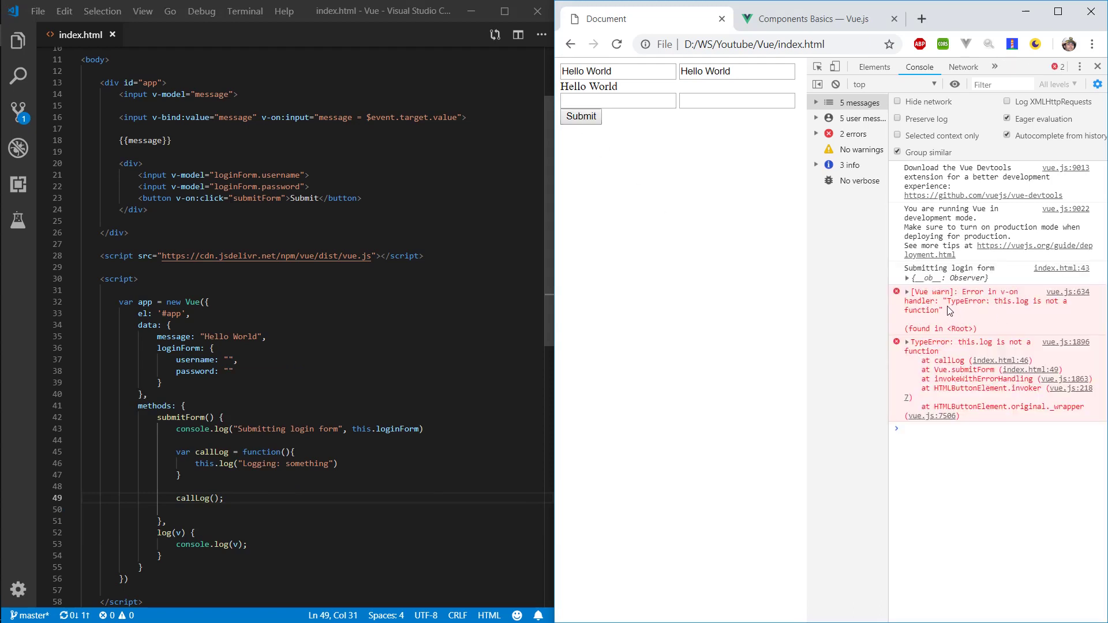
Inspect the TypeError and the this keyword in callLog, adding a space before the brace.
double_click(989, 300)
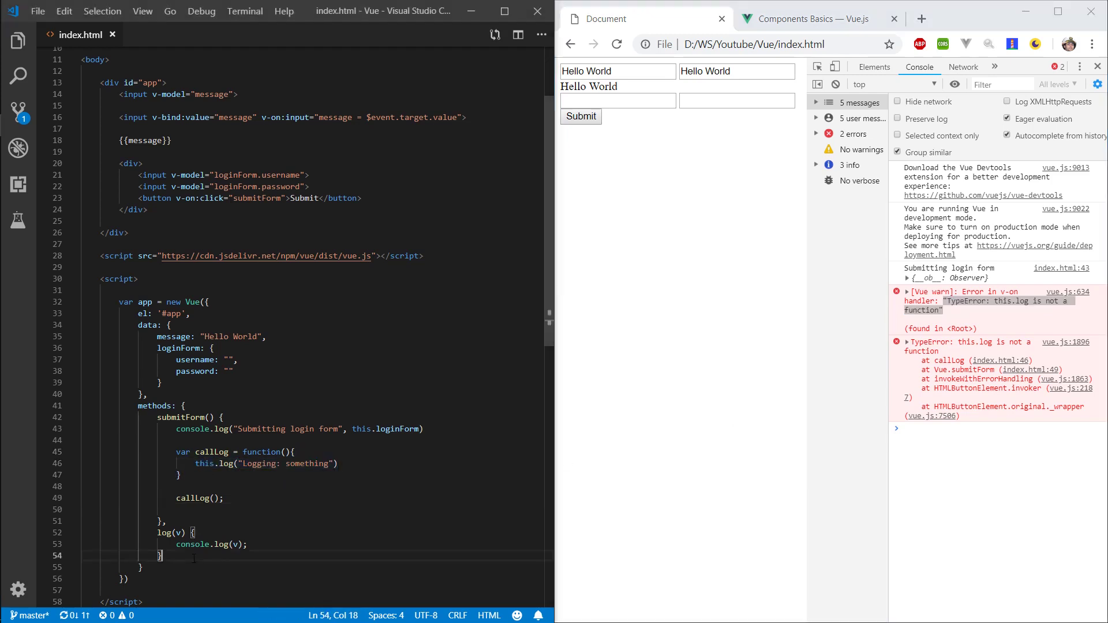
double_click(205, 463)
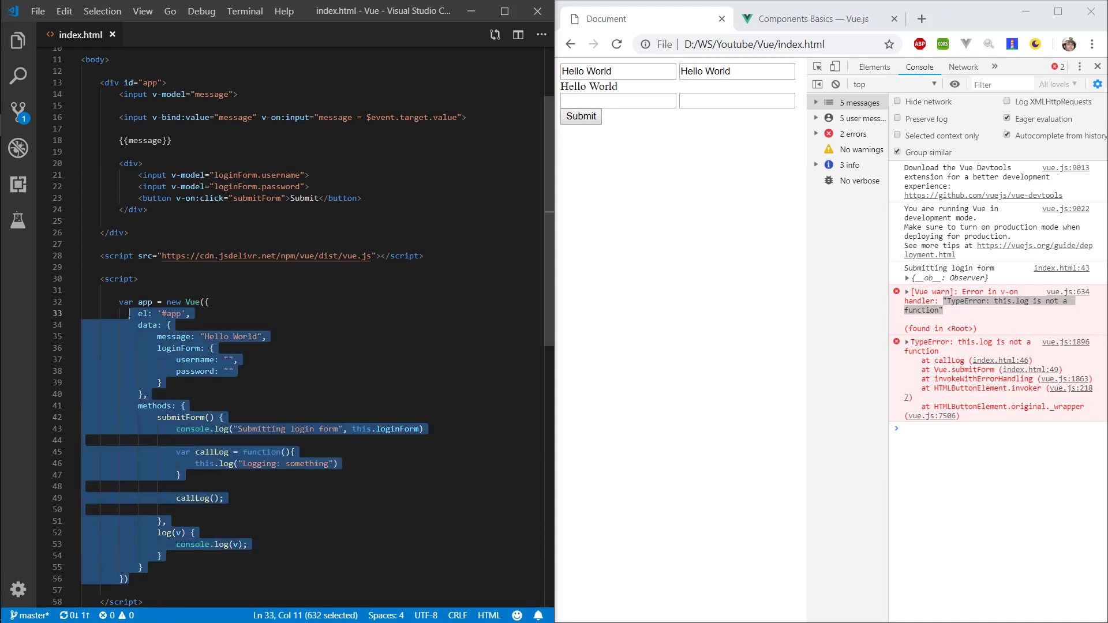
click(182, 475)
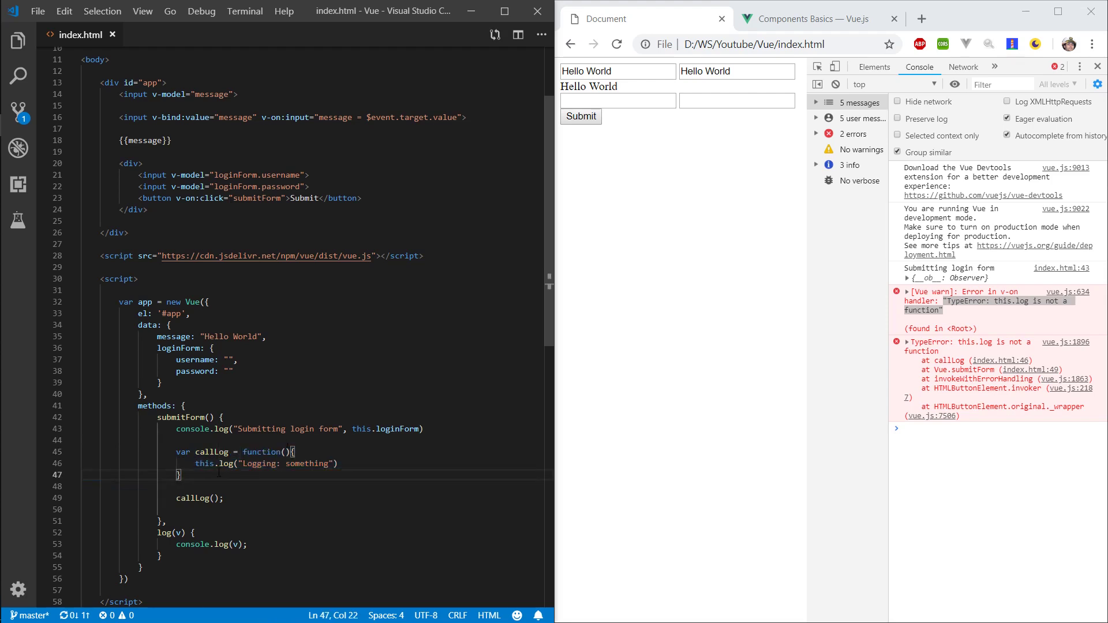
drag(174, 451, 179, 475)
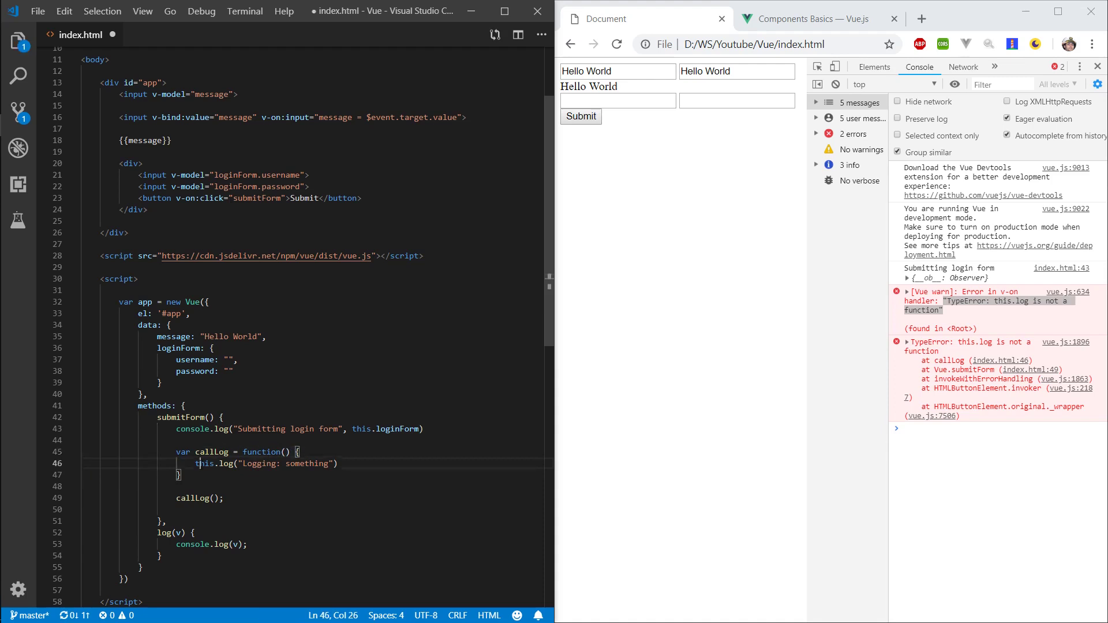
double_click(205, 463)
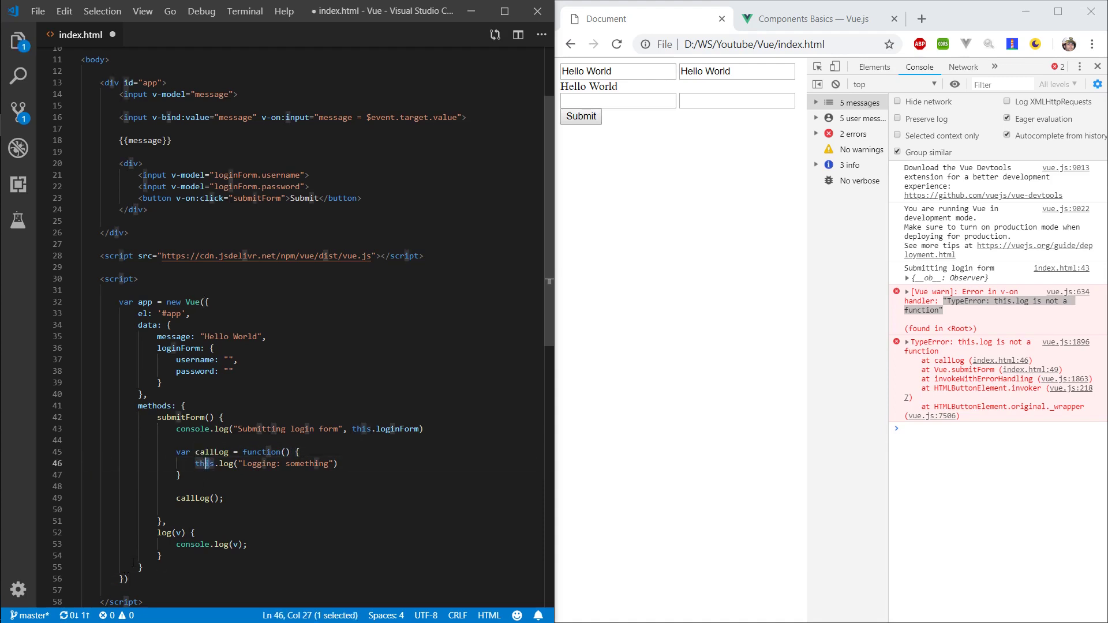
drag(124, 302, 123, 582)
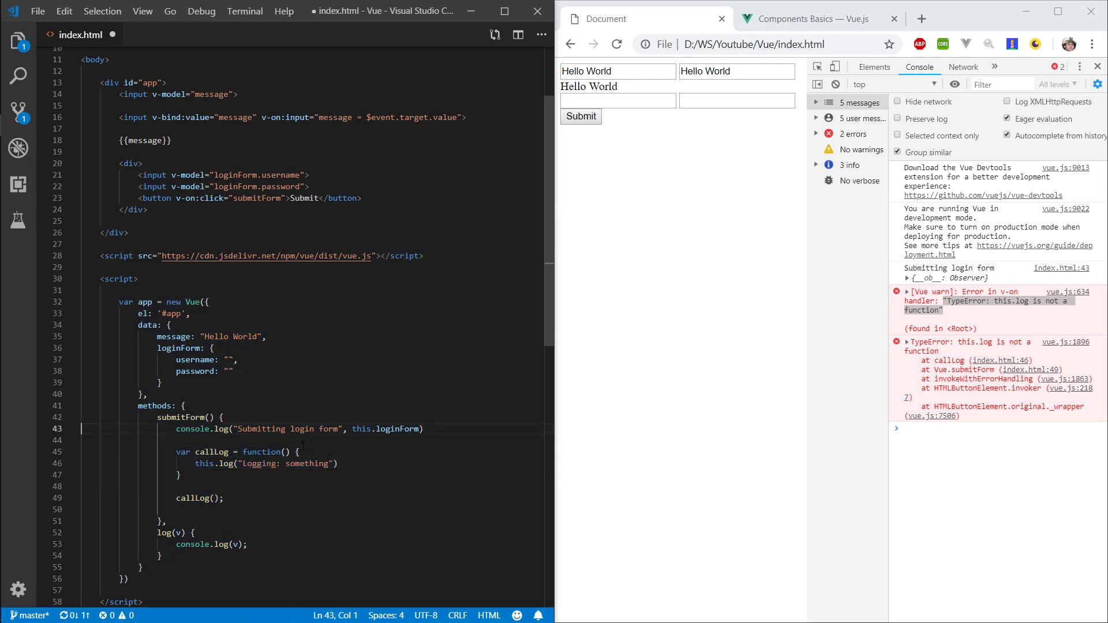
Store this in var self, call self.log, and submit to log 'Logging: something'.
text(var)
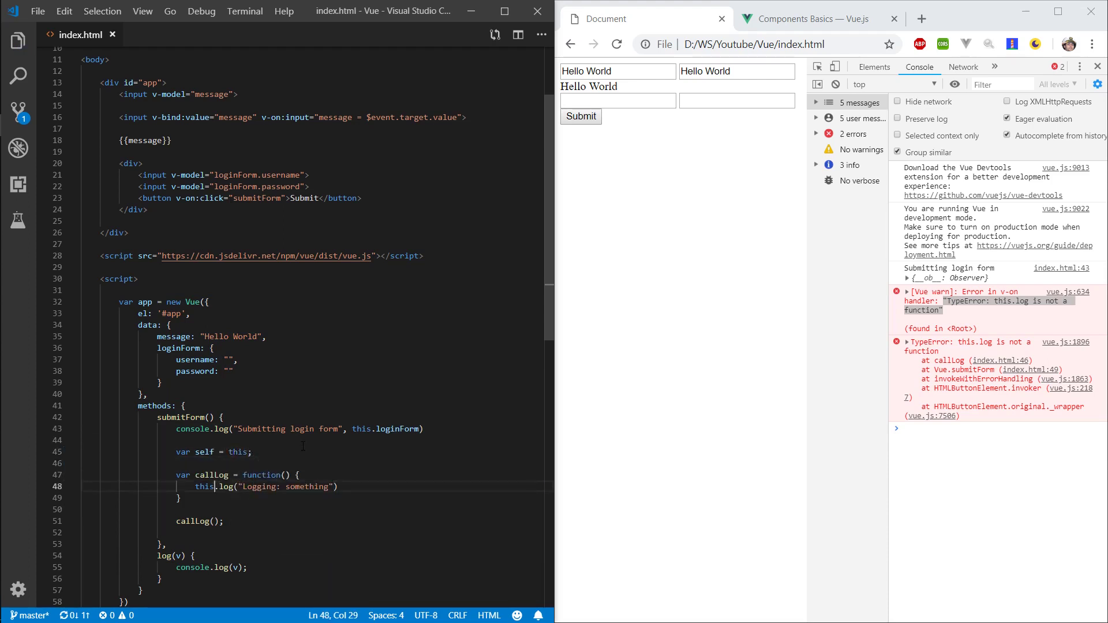
text(self)
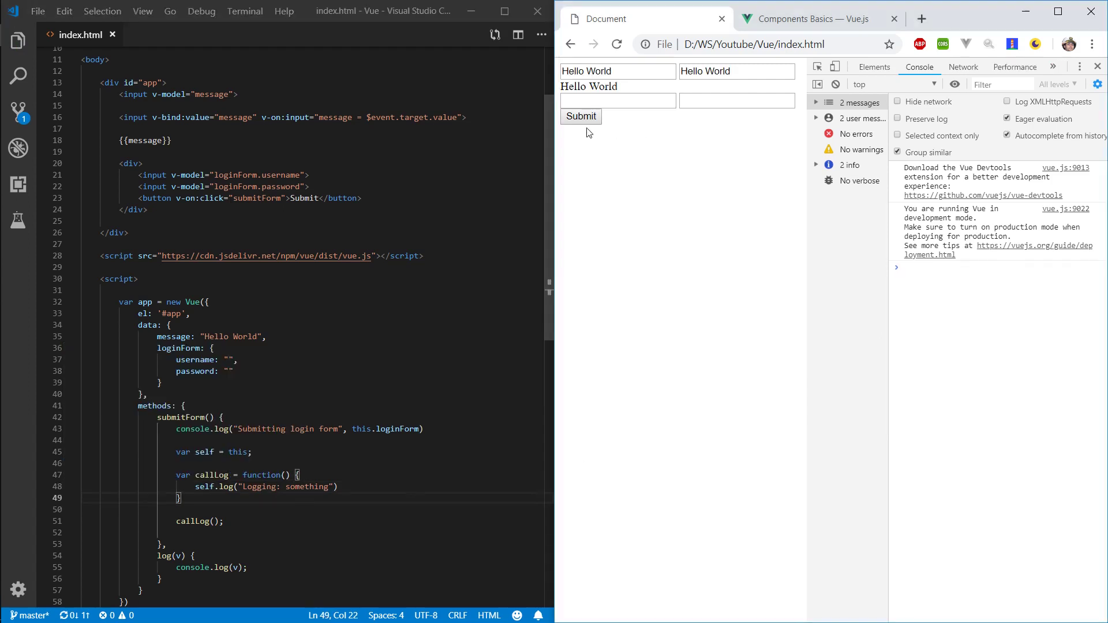
click(580, 116)
text(t)
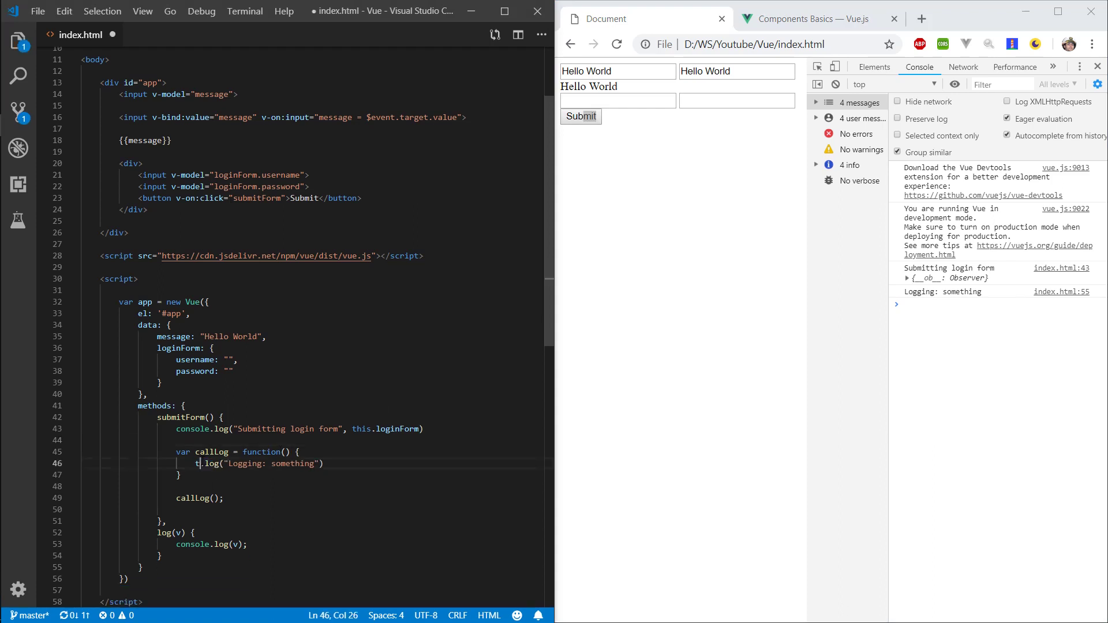
Append .bind(this) to callLog, then remove it and replace function with () in its declaration.
text(his)
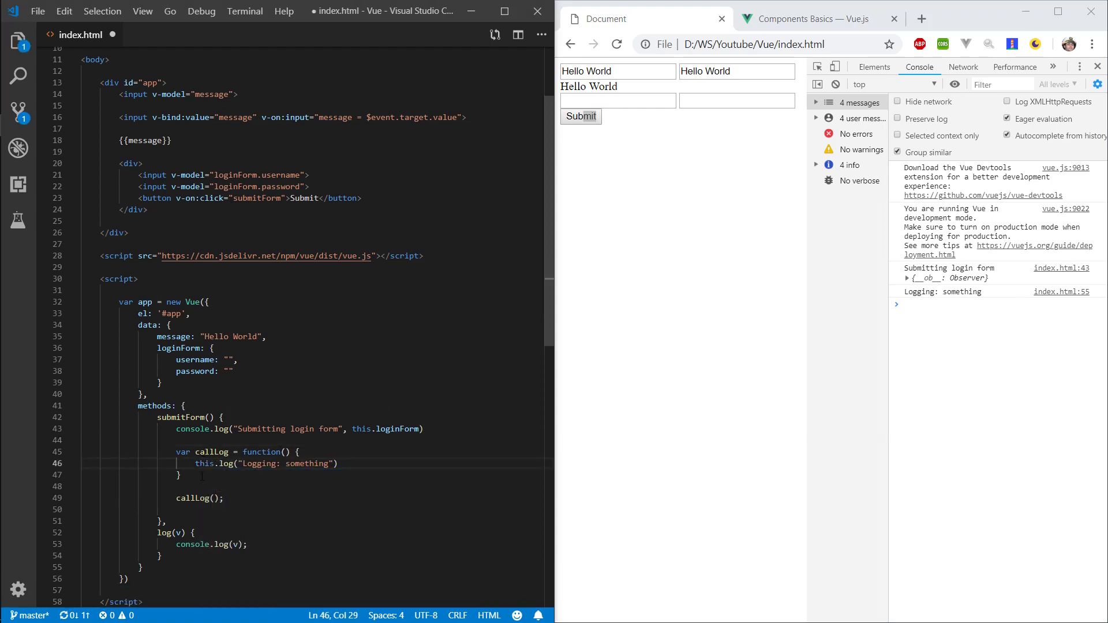
text(.bind)
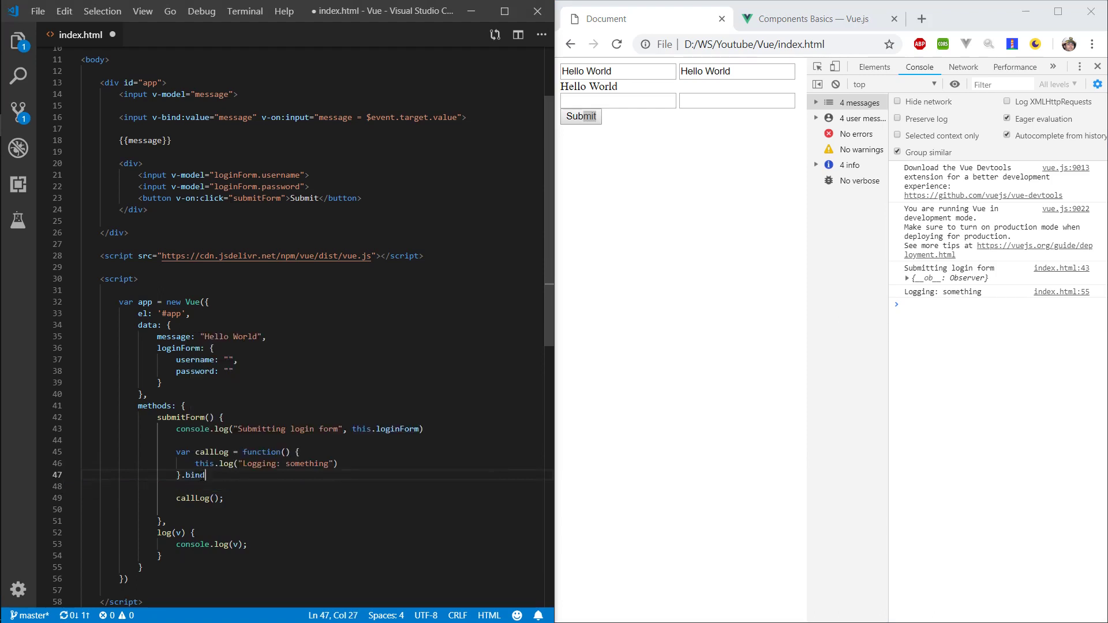
text((this)
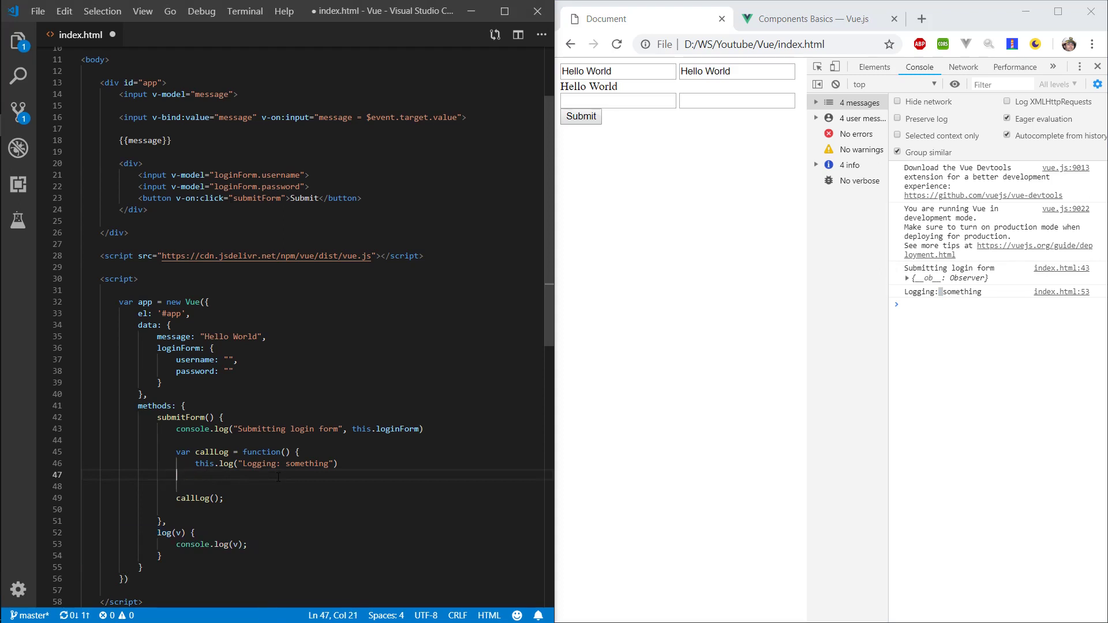
text(})
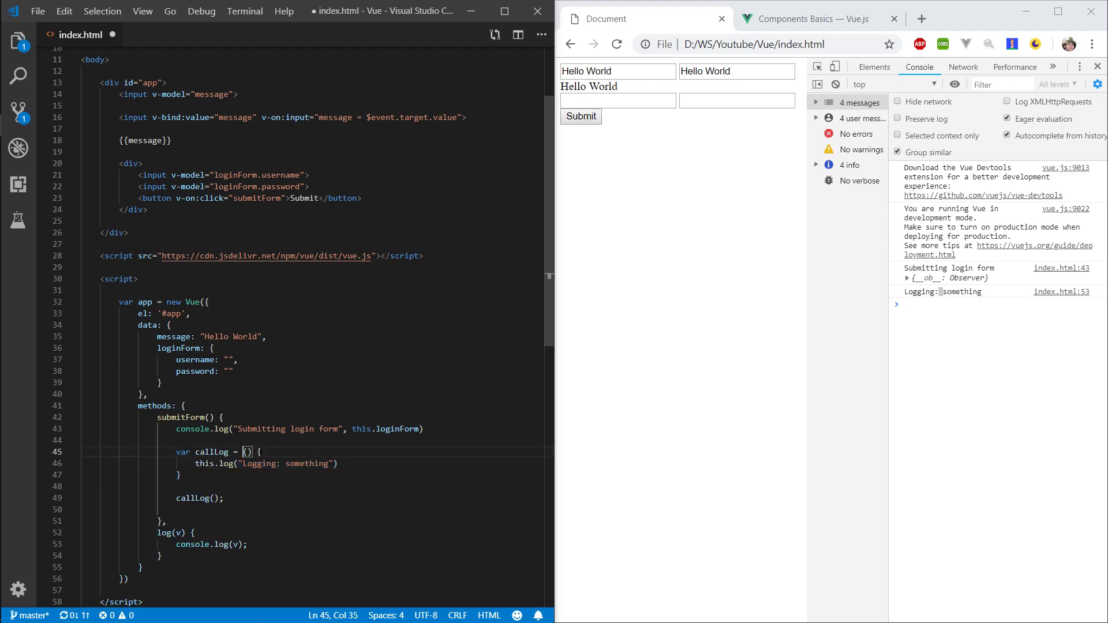
Add => to make callLog an arrow function, submit, and confirm 'Logging: something' is logged.
text(=>)
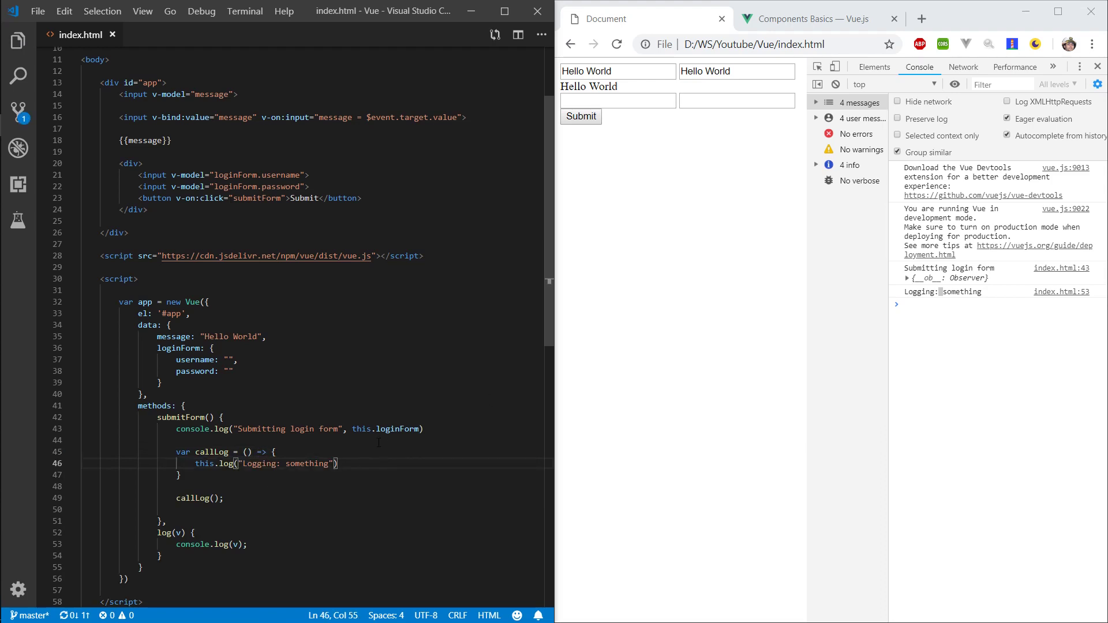
mouse_move(211, 452)
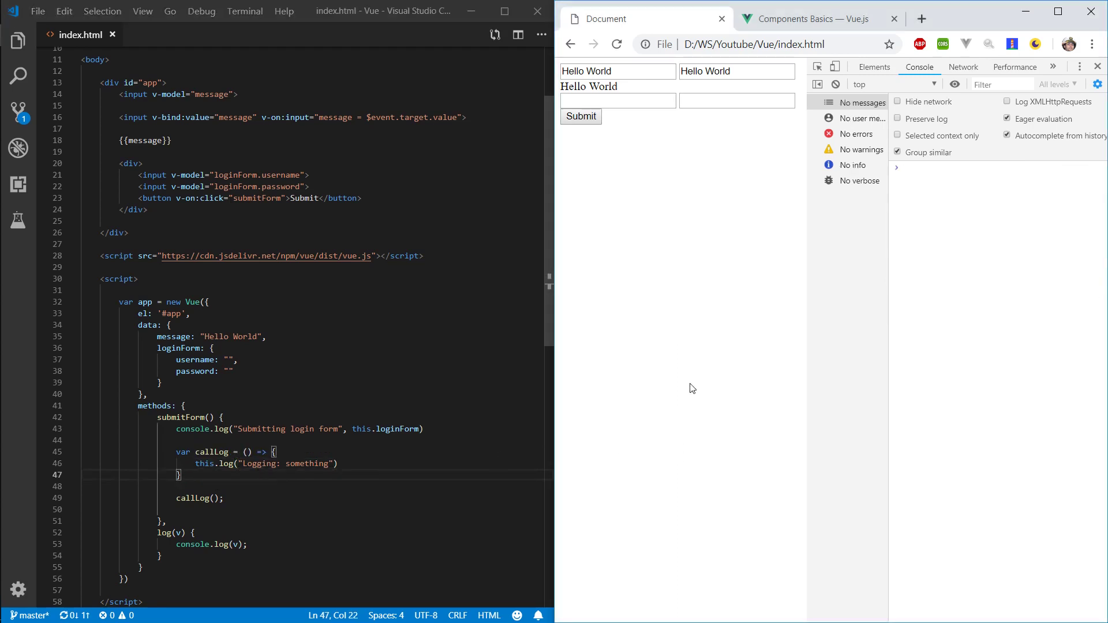
click(580, 116)
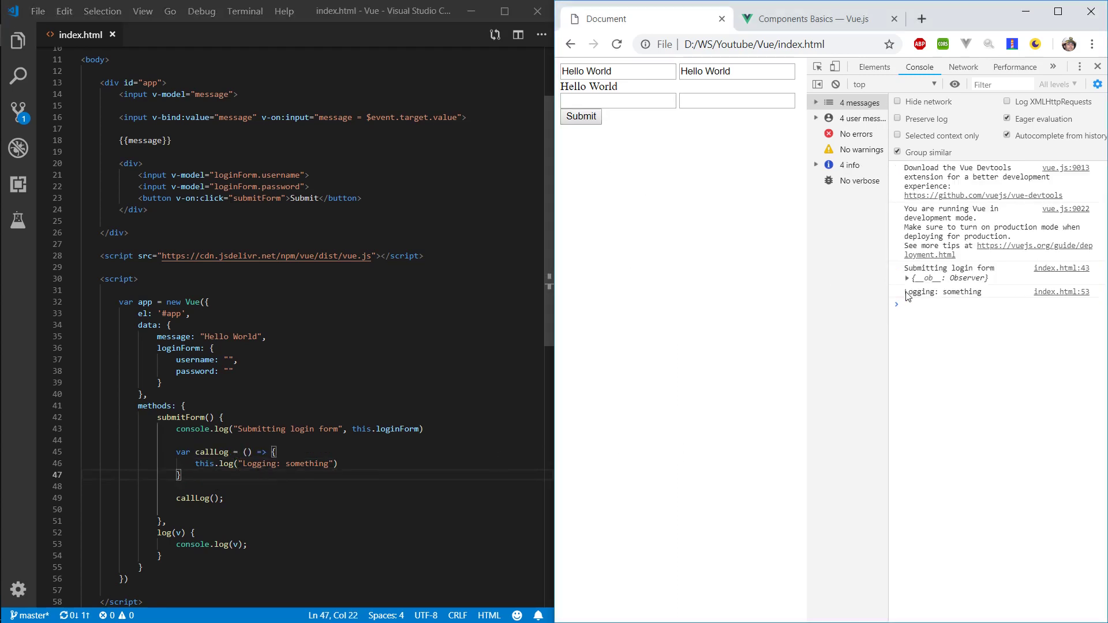
double_click(939, 290)
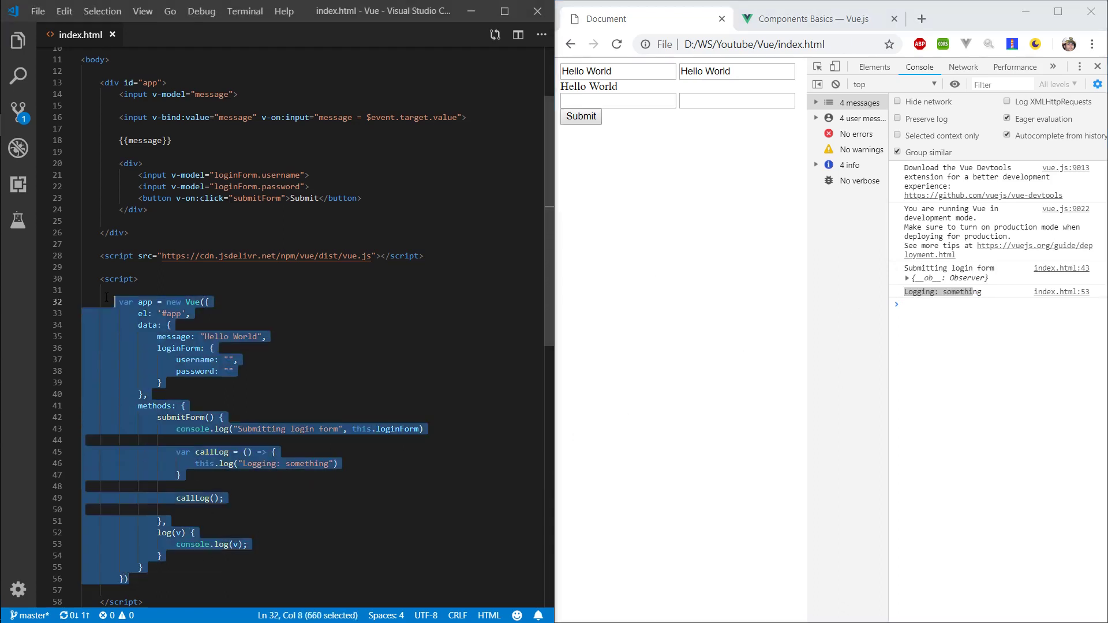
click(424, 429)
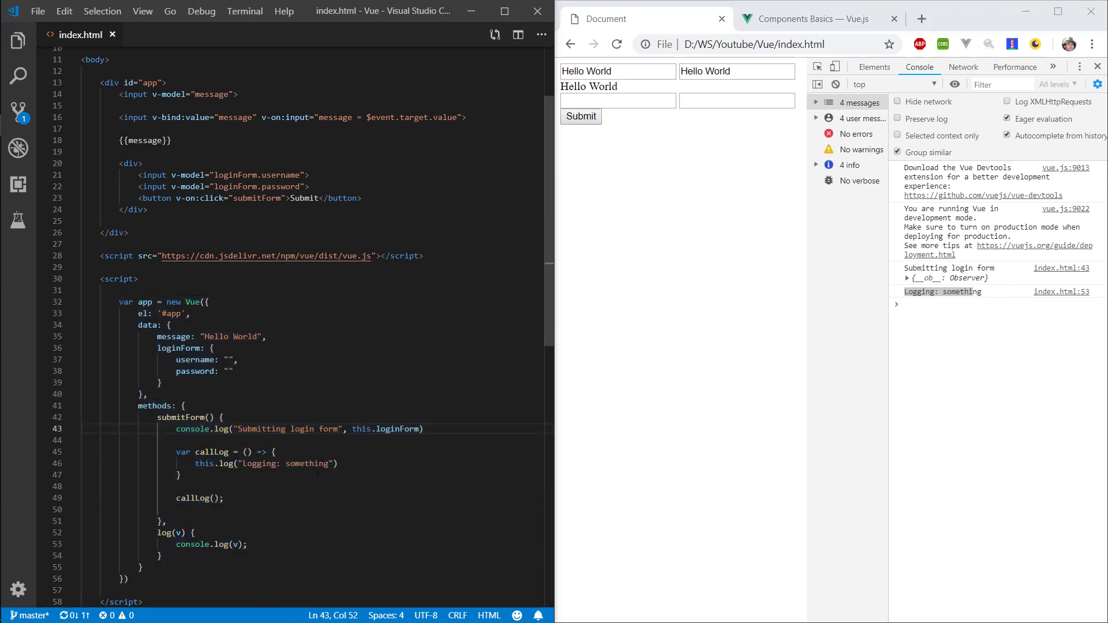
drag(140, 324, 125, 579)
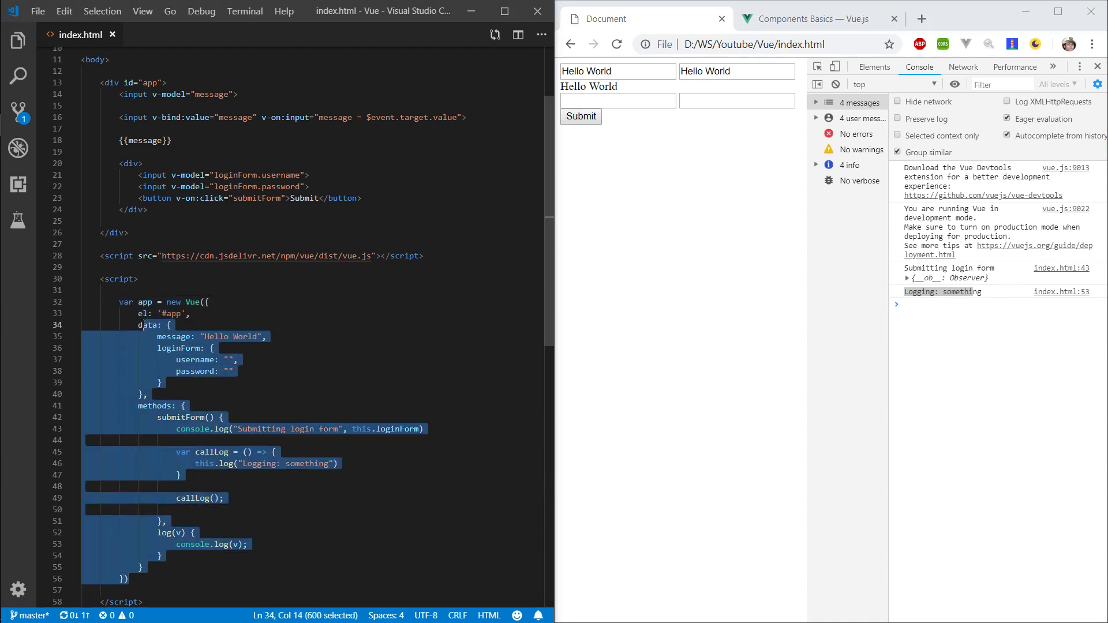
double_click(205, 462)
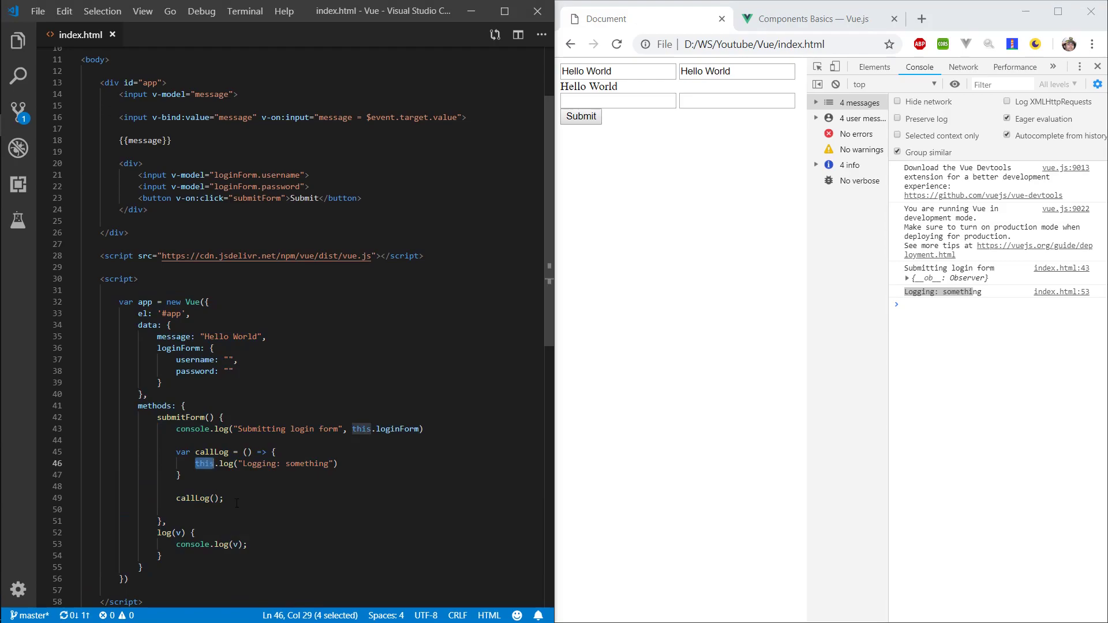